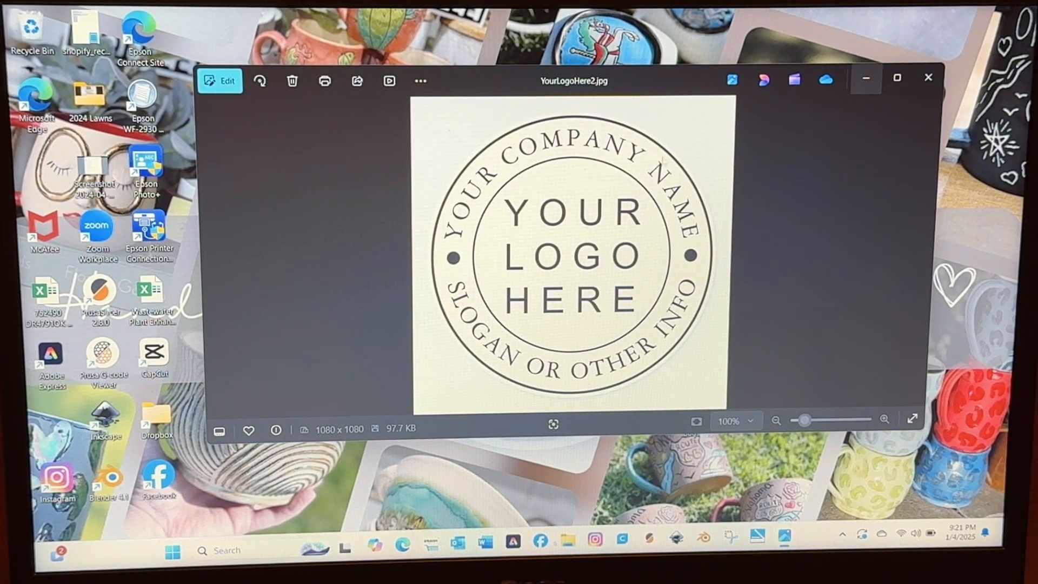
mouse_move(827, 131)
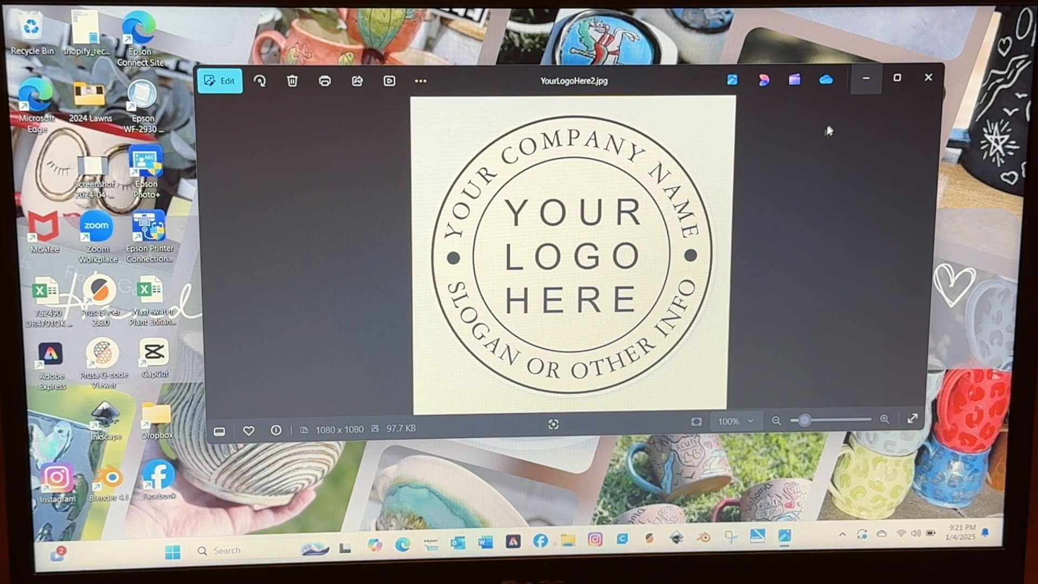
Close the YourLogoHere2 logo image in Windows Photos before launching Inkscape.
click(928, 77)
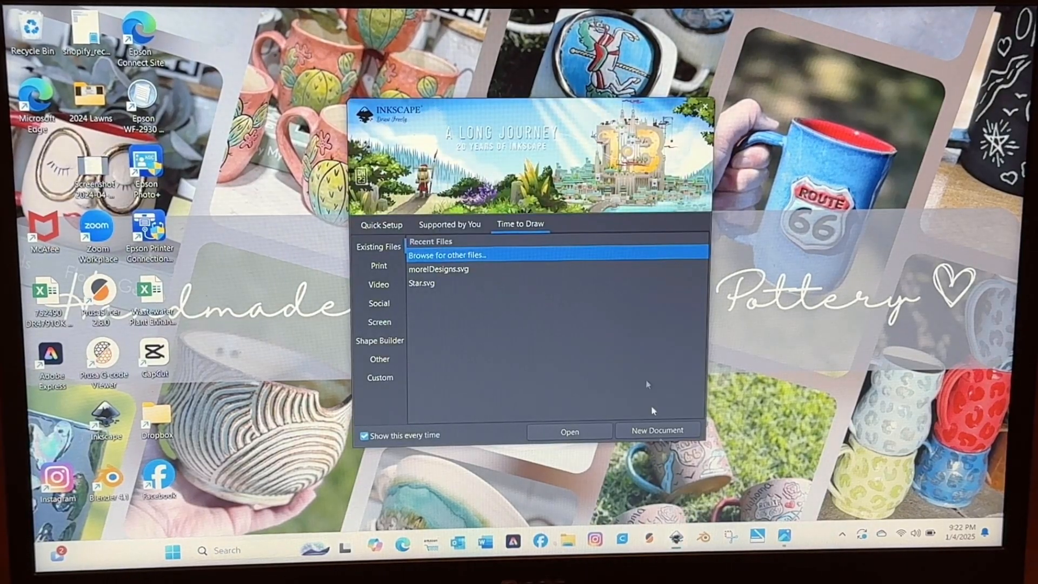
Start a new document and open YourLogoHere2.jpg from the Pictures folder.
click(703, 107)
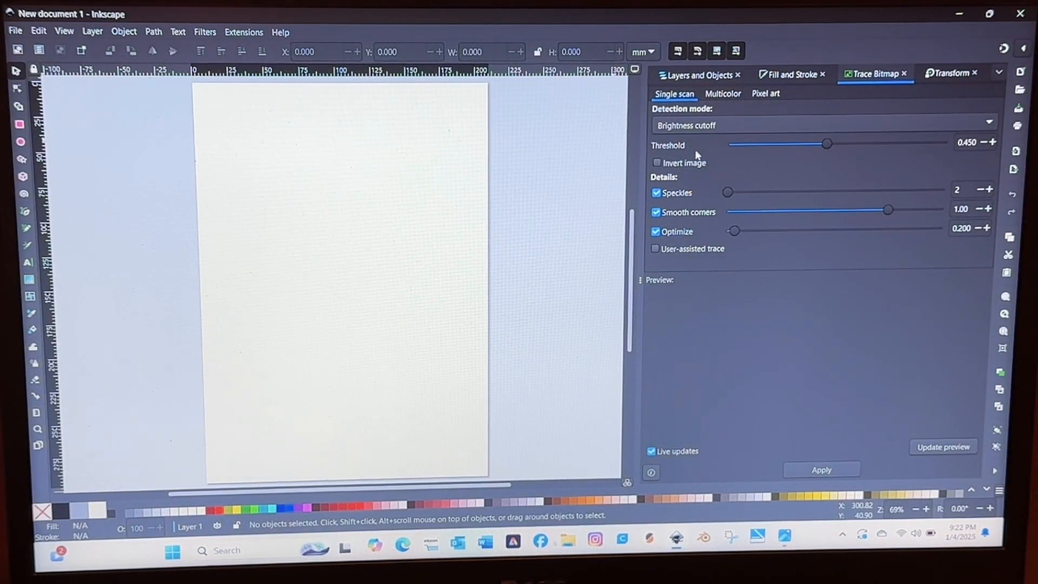
click(14, 31)
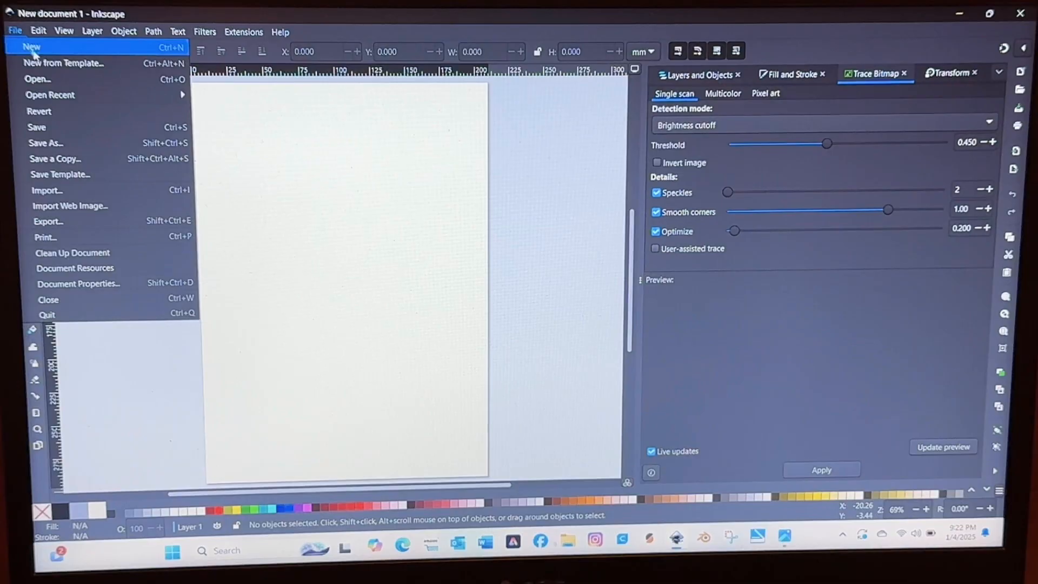
click(38, 79)
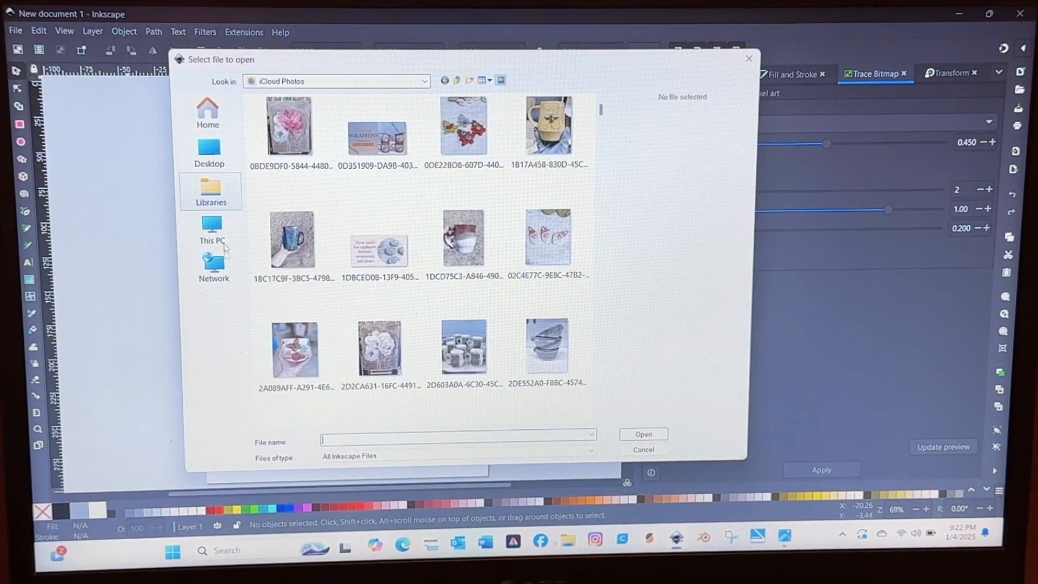
click(211, 191)
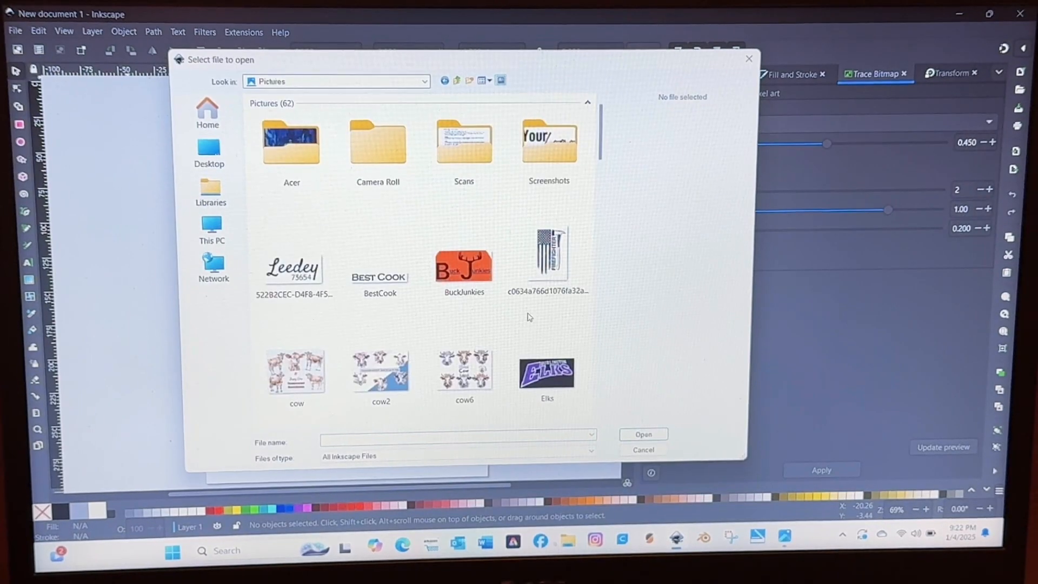
scroll(down, 3)
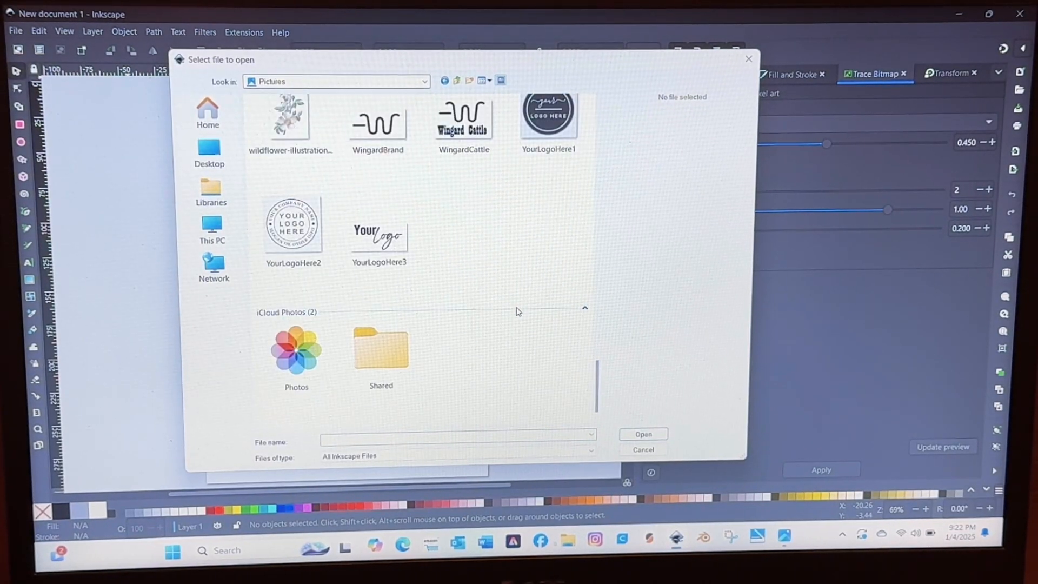
click(293, 225)
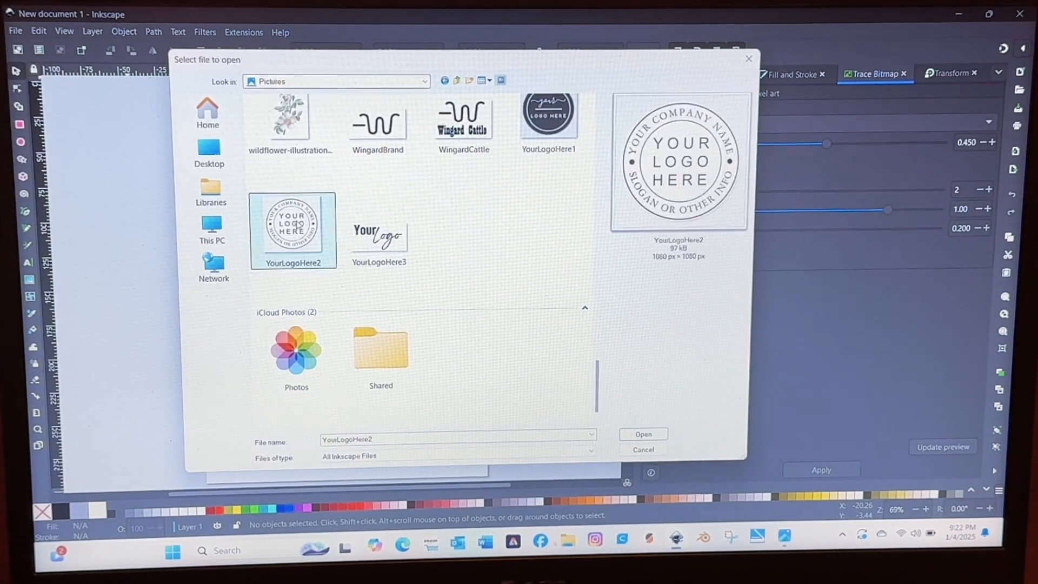
click(641, 433)
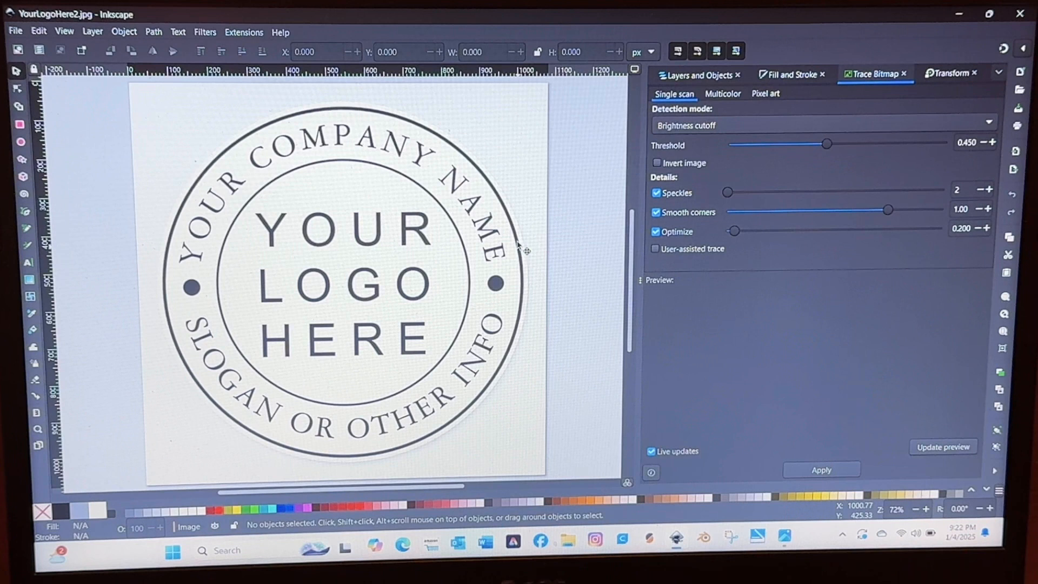
Select the logo image and set Trace Bitmap detection mode to Autotrace.
click(340, 284)
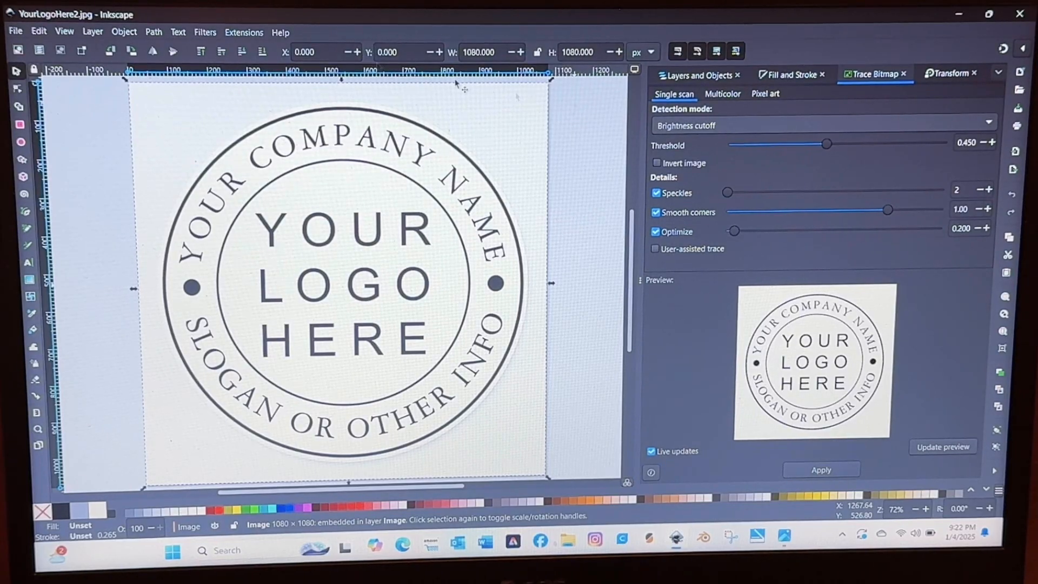
click(153, 31)
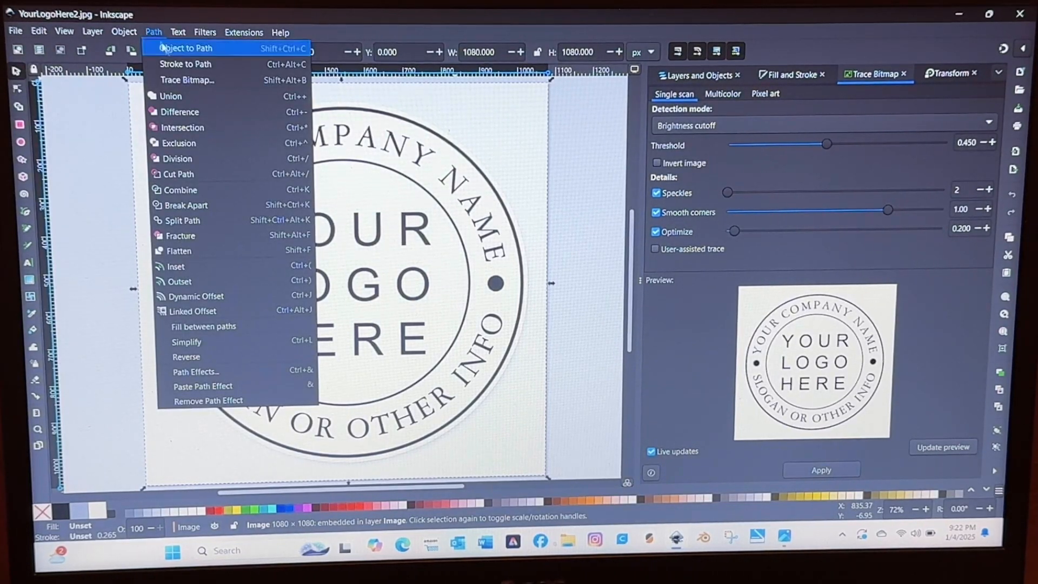
mouse_move(187, 79)
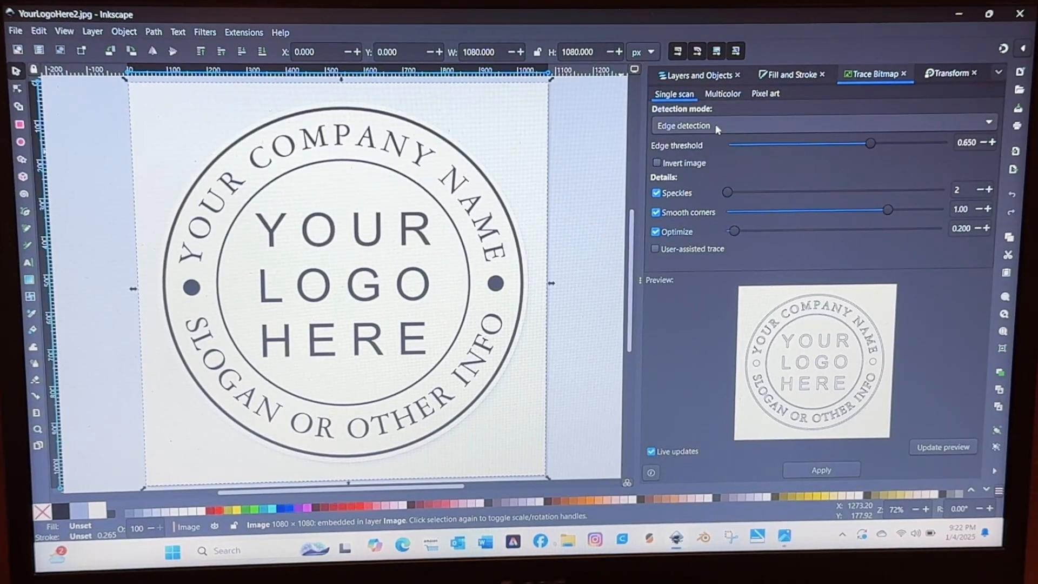
click(683, 126)
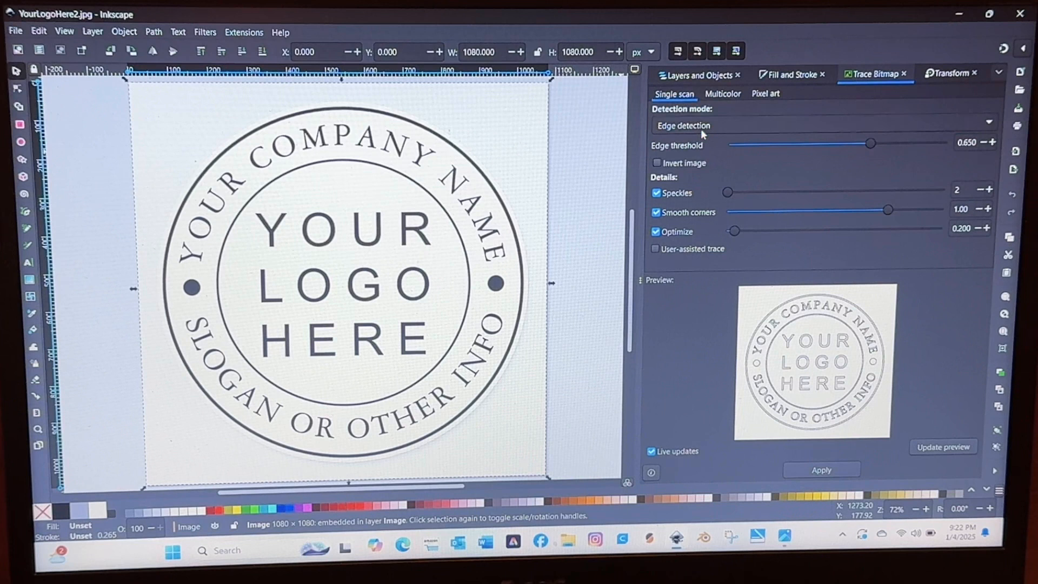
click(820, 126)
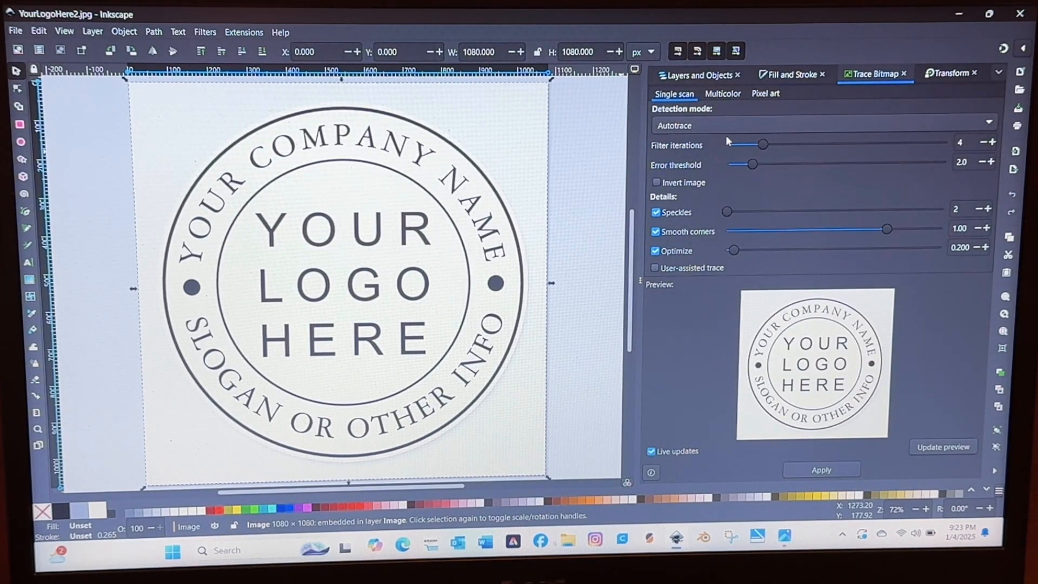
Try Autotrace, then retrace the logo with Brightness cutoff into a 963-node vector path.
click(820, 469)
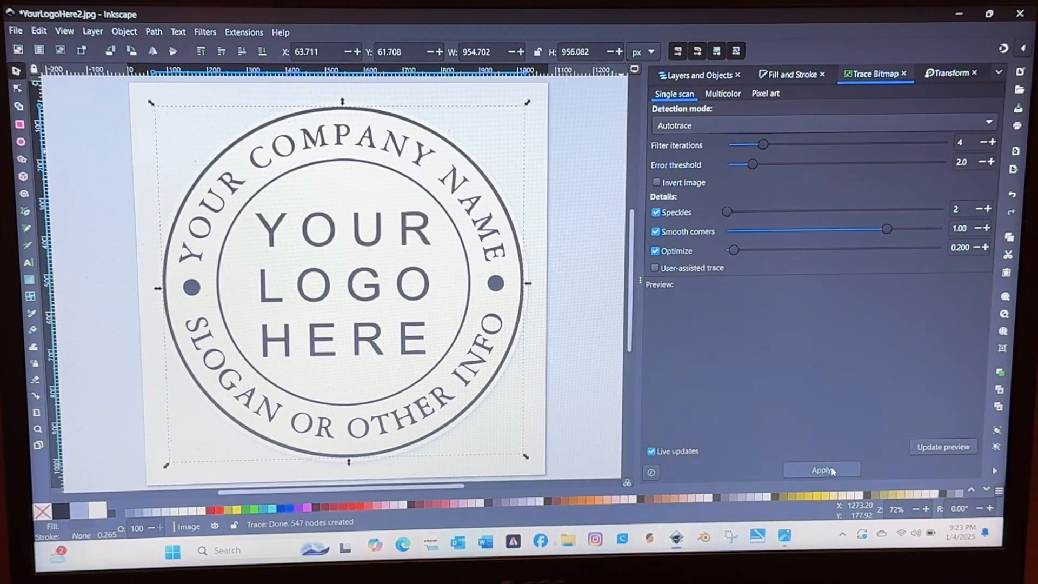
click(822, 470)
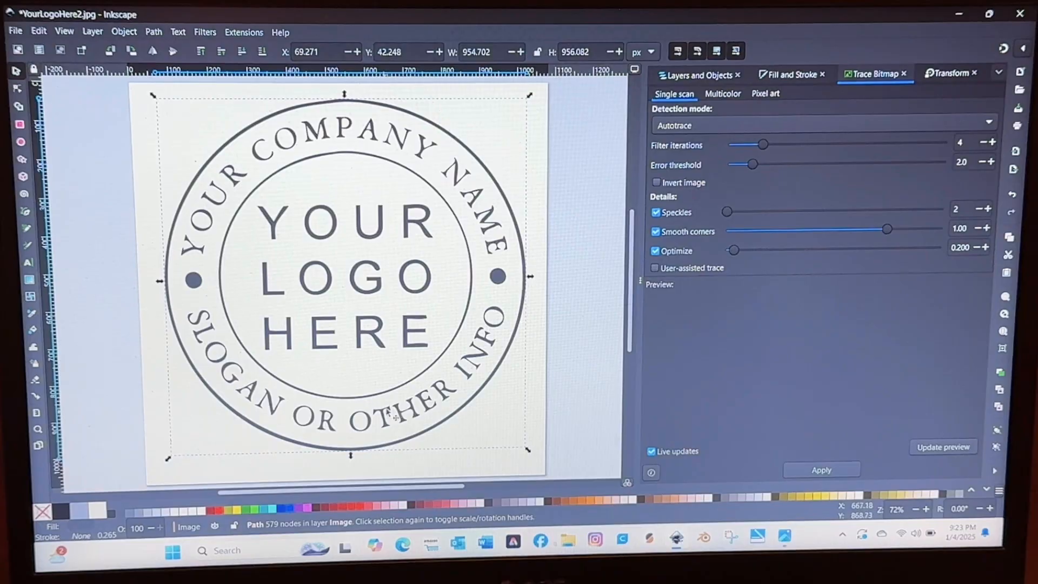
mouse_move(393, 415)
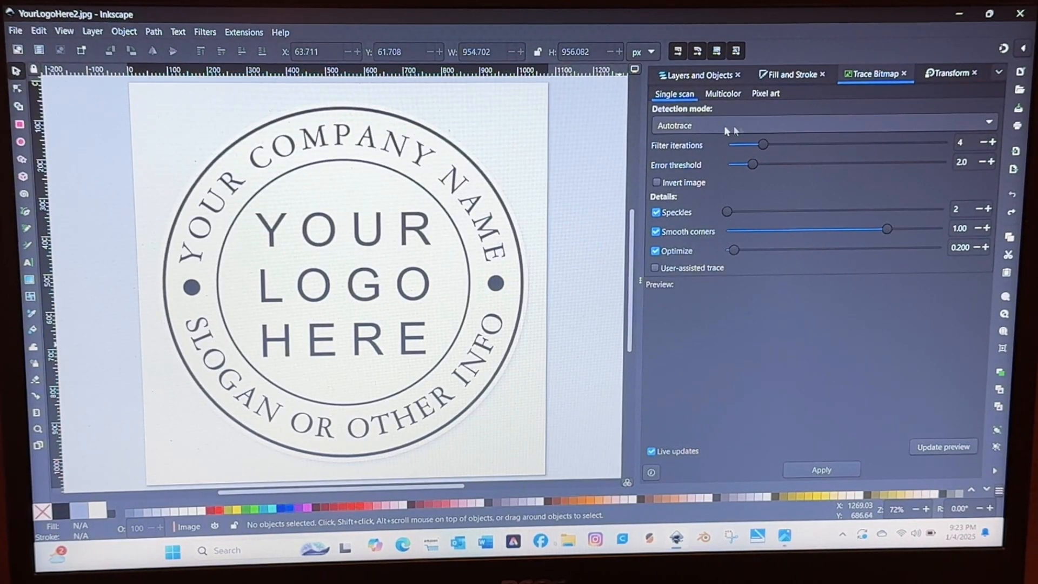
click(337, 278)
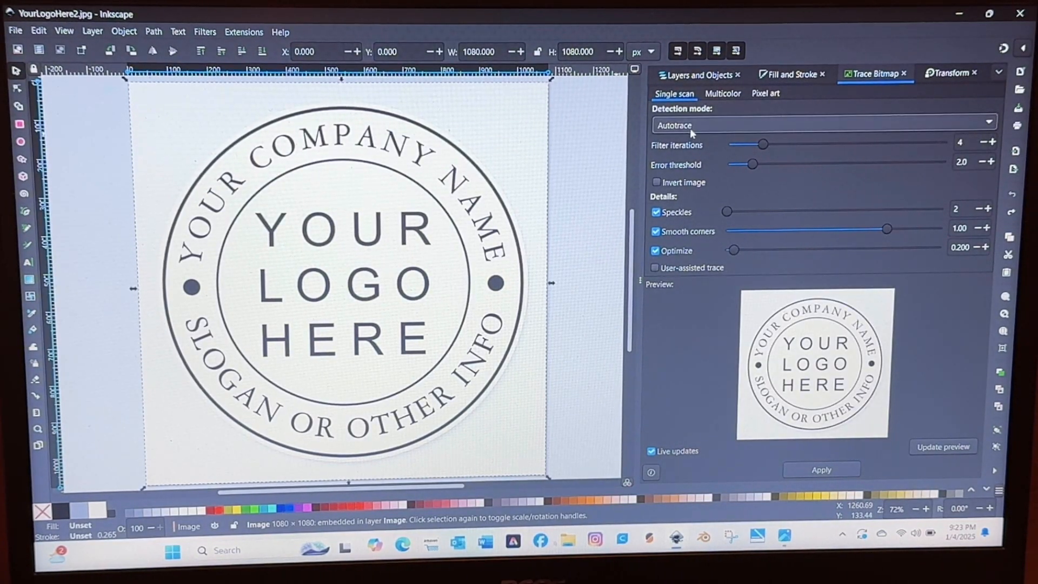
click(823, 125)
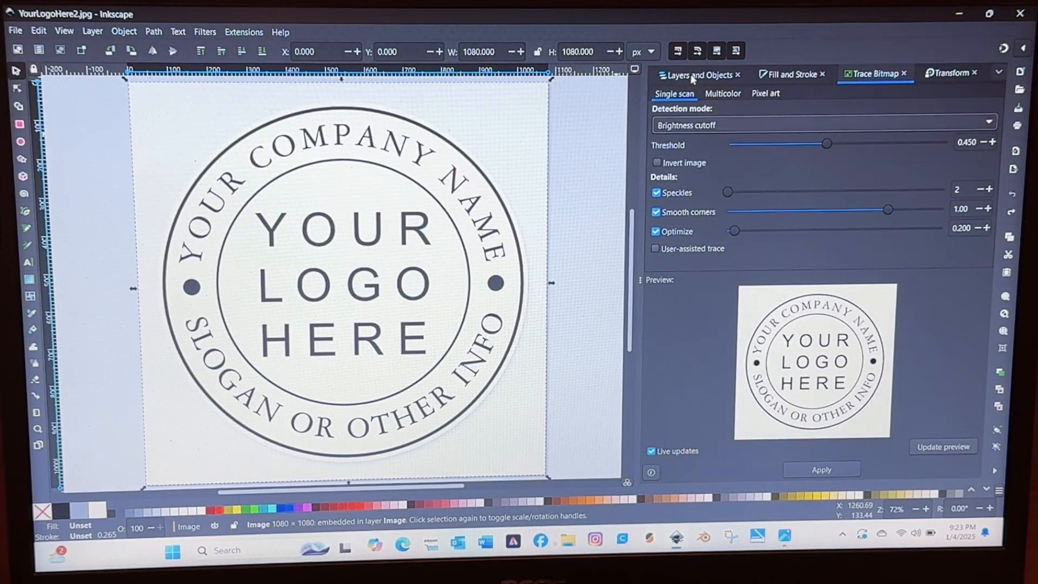
click(820, 469)
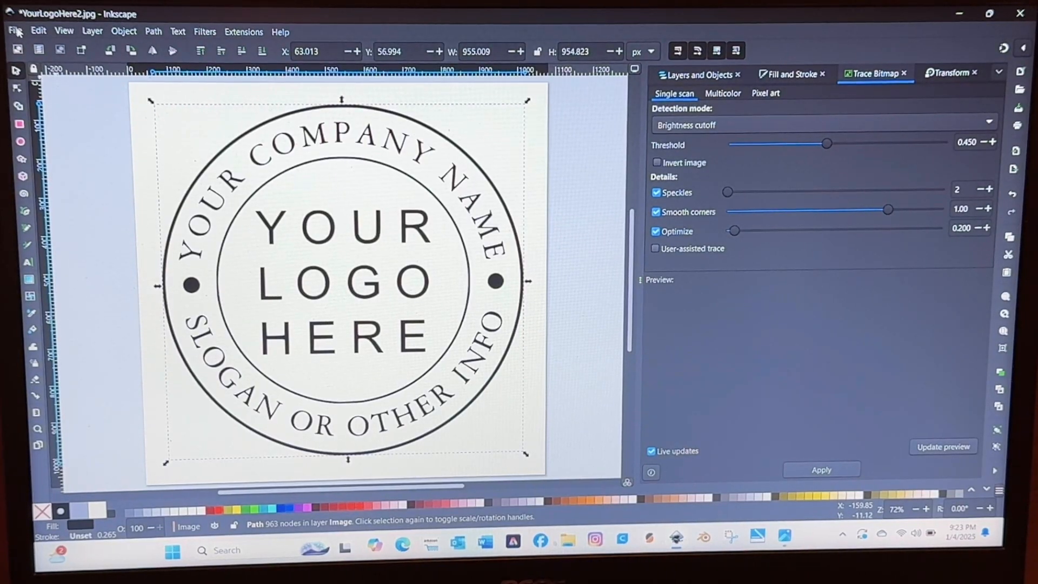
Save the traced logo as Inkscape SVG named YourLogoHereSVG in the Documents folder.
click(14, 31)
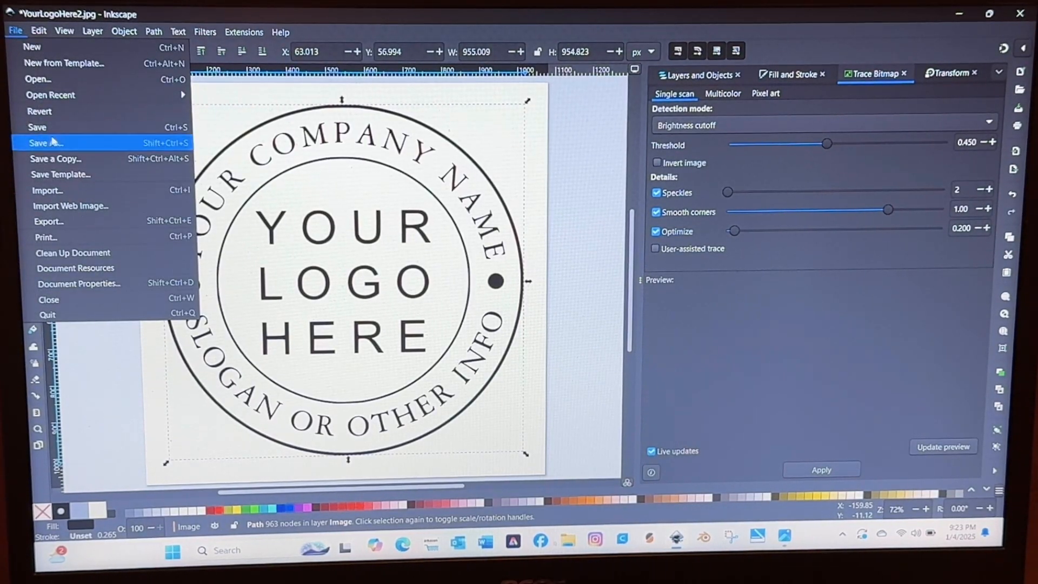
click(45, 142)
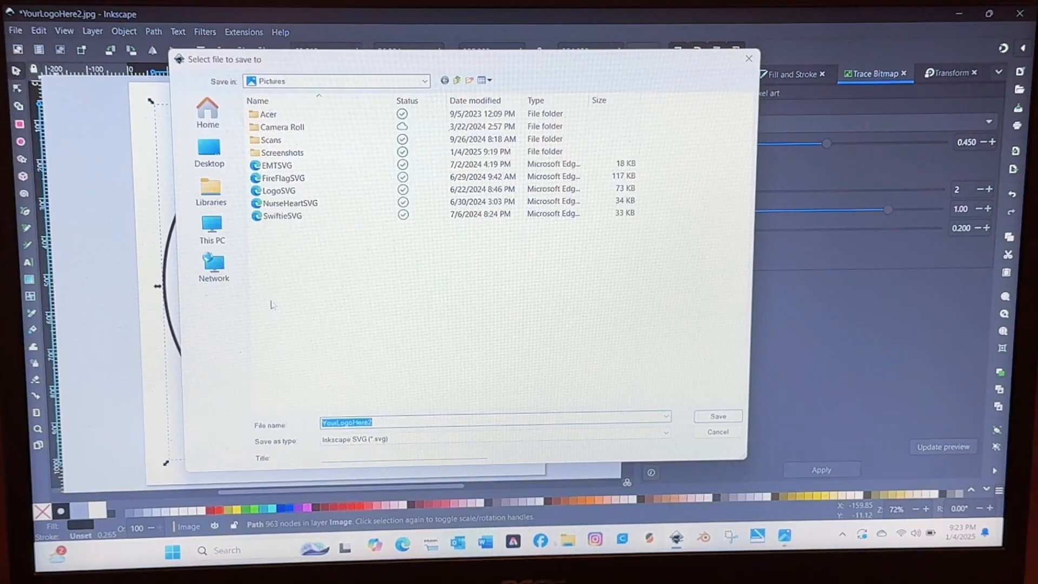
click(211, 193)
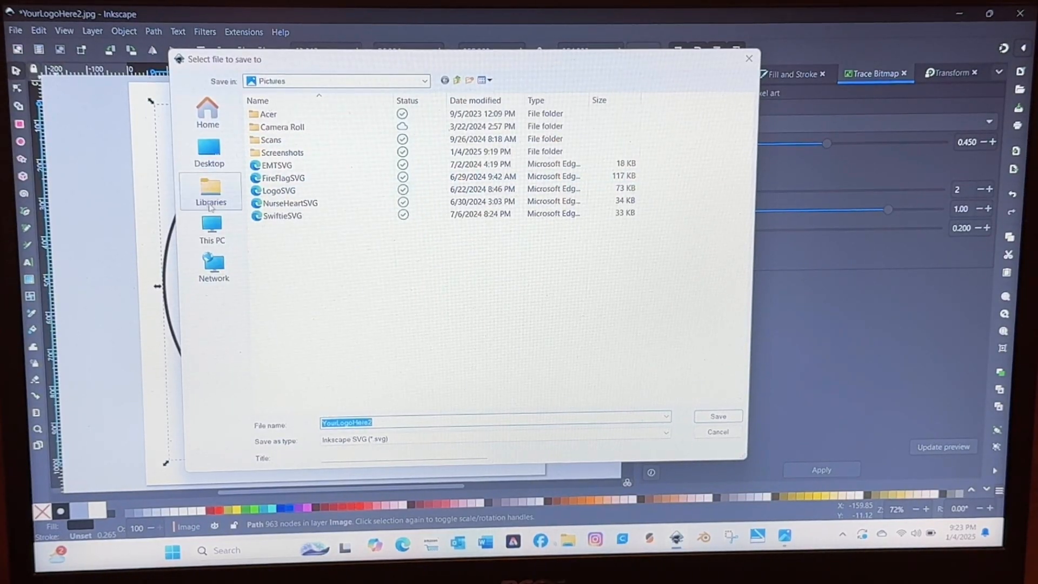
click(208, 192)
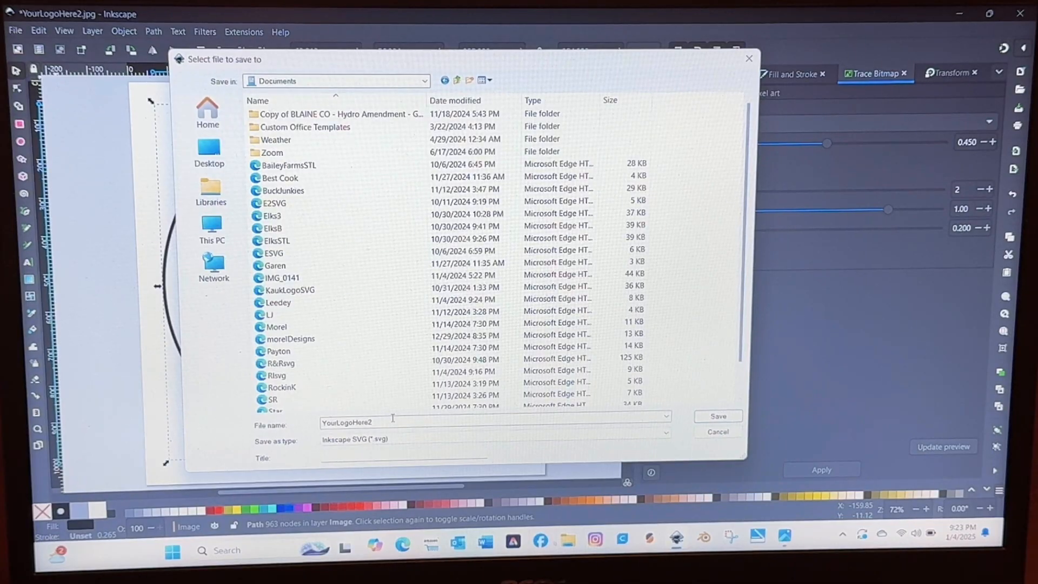
click(370, 422)
text(SVG)
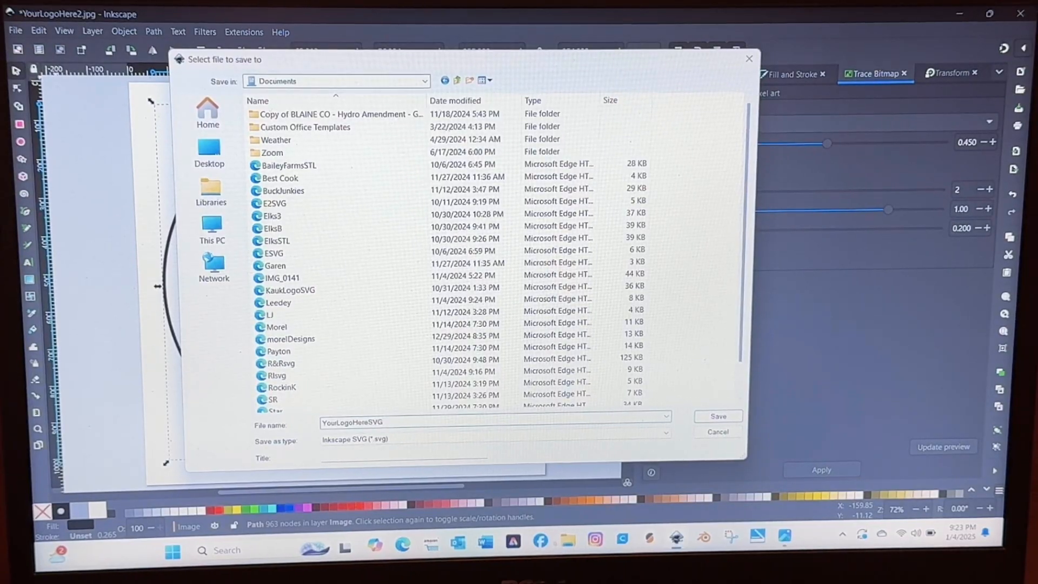
click(717, 416)
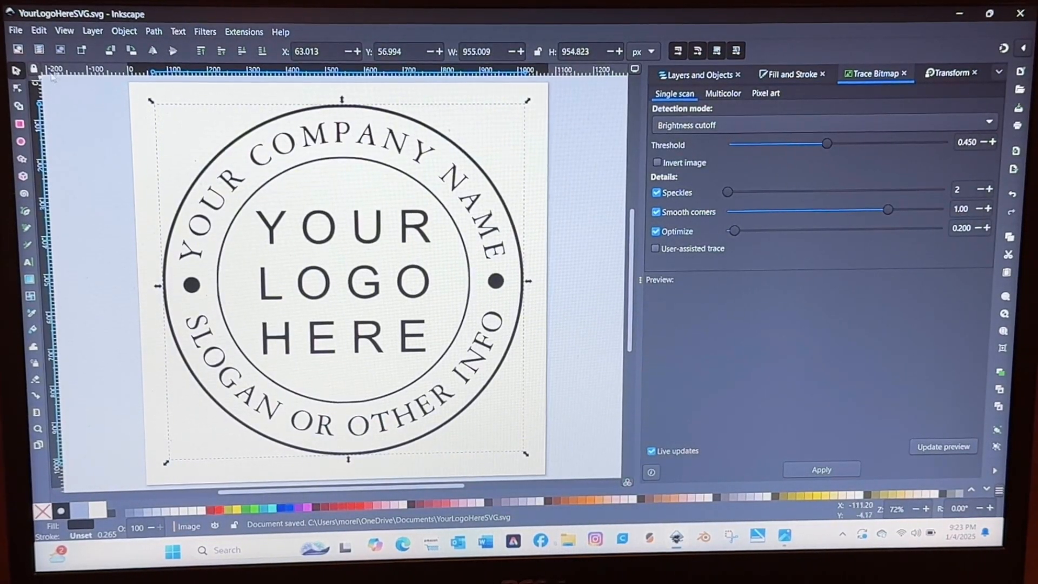
click(14, 32)
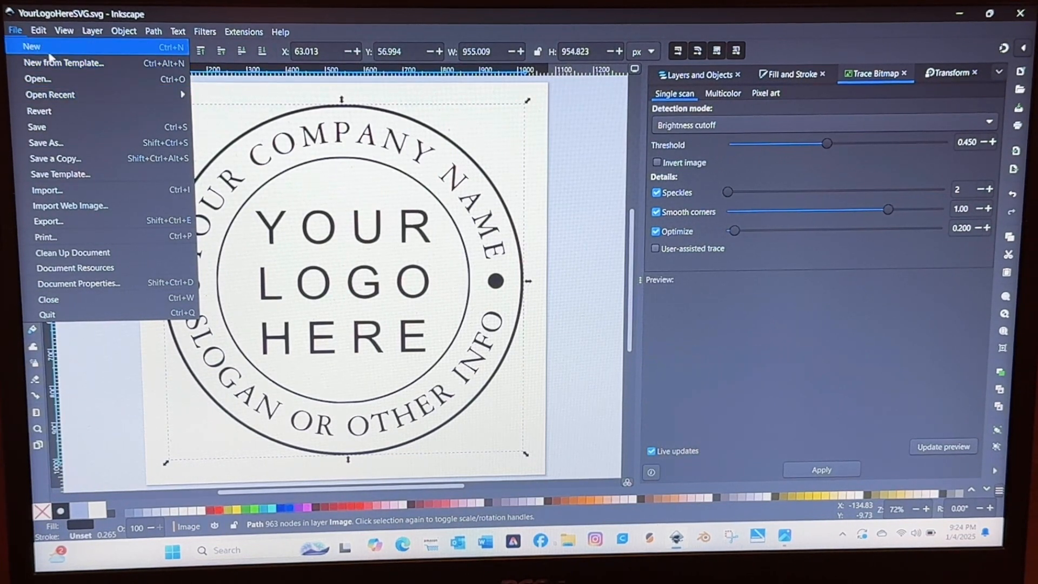
Quit Inkscape, then delete Blender's default camera, cube and light to empty the scene.
click(280, 32)
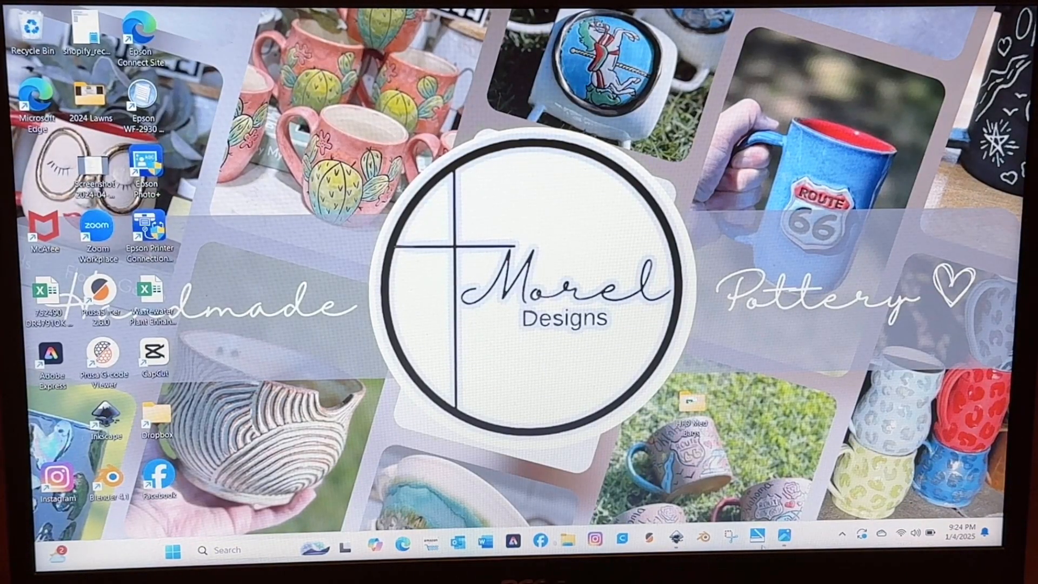
mouse_move(702, 537)
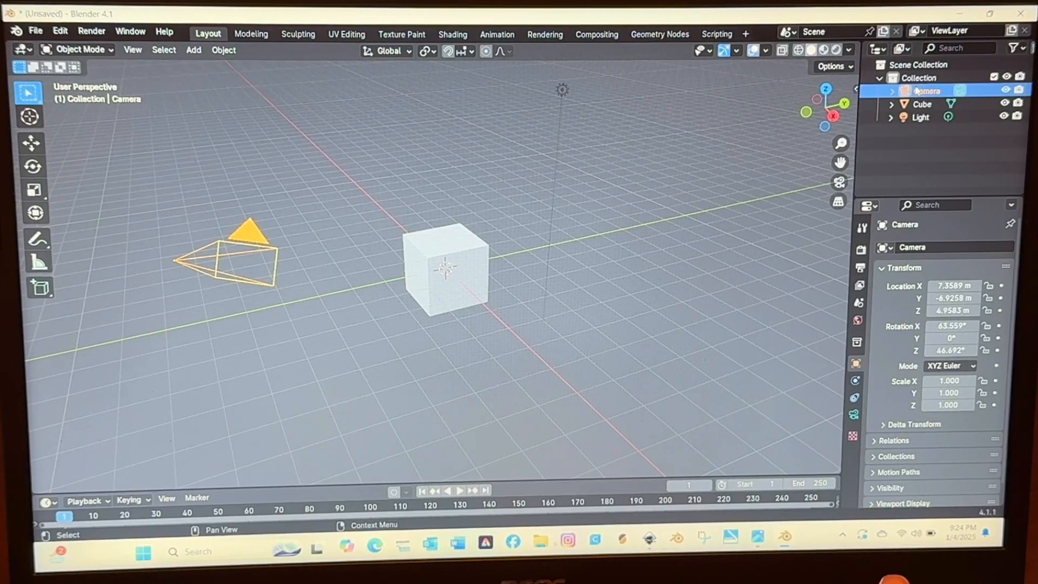
click(921, 103)
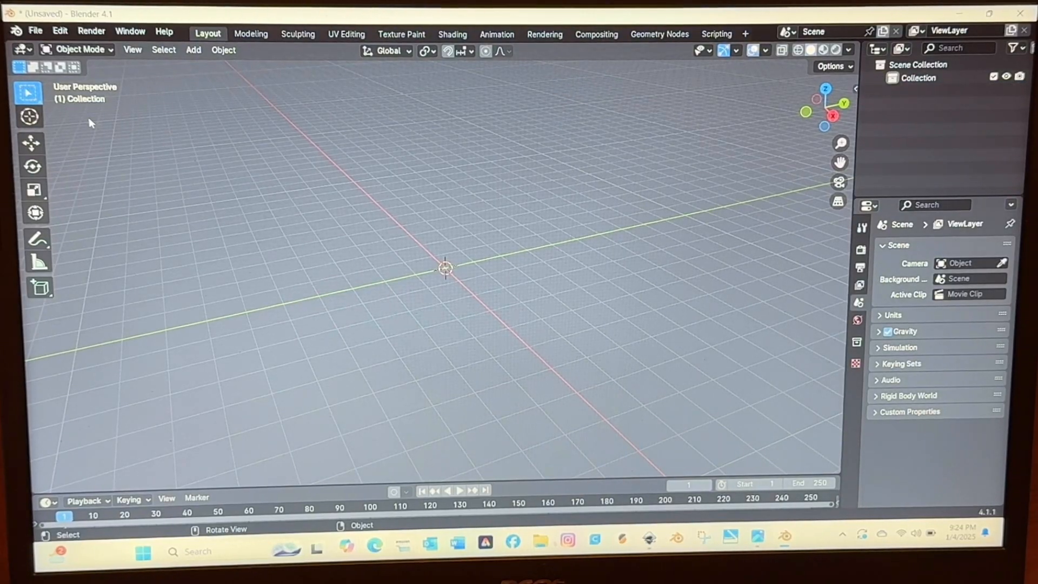
click(34, 32)
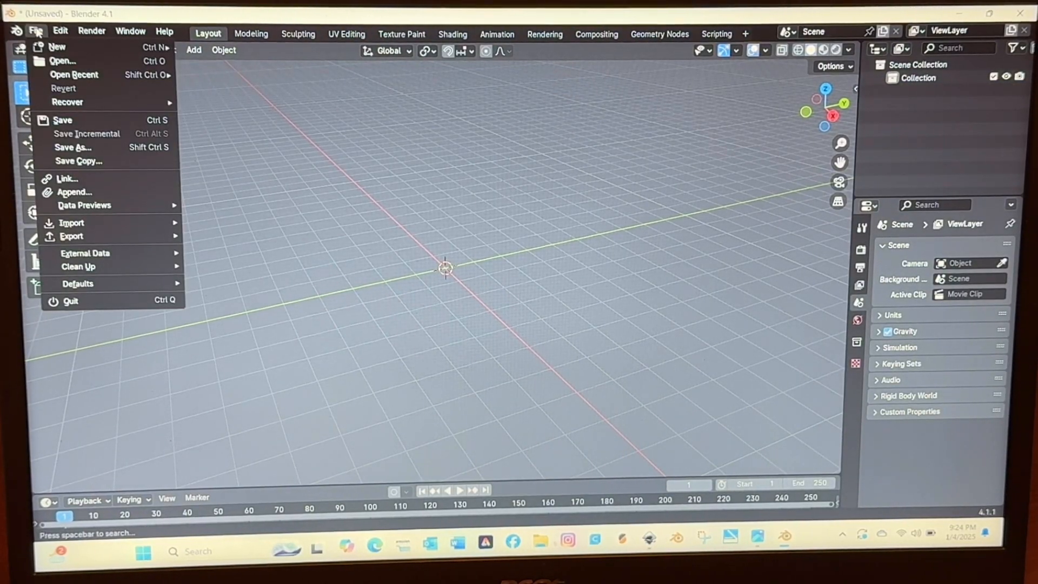
Import YourLogoHereSVG.svg as a Scalable Vector Graphics curve into the scene.
click(71, 223)
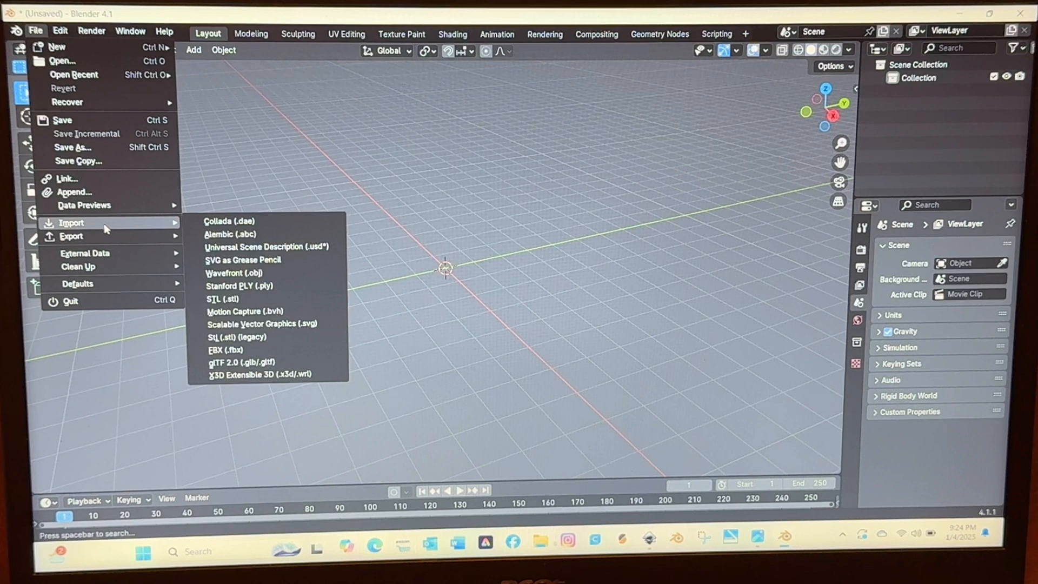
mouse_move(249, 298)
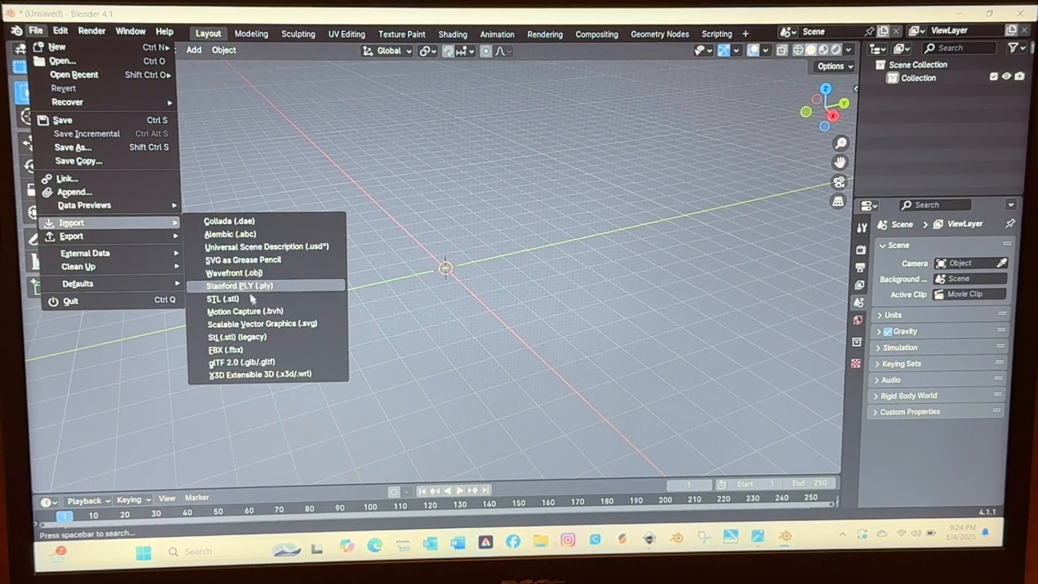
mouse_move(262, 323)
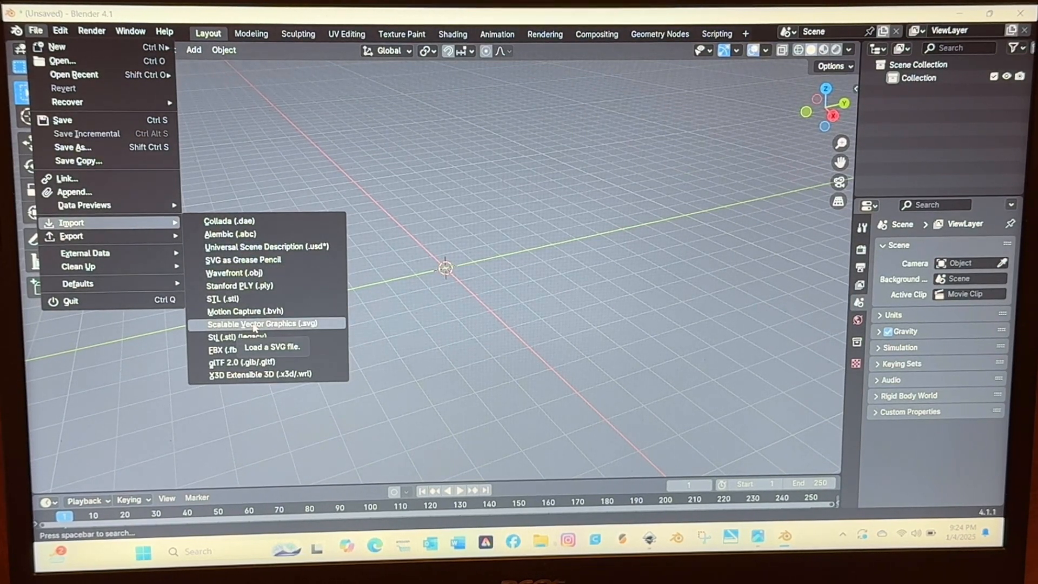
click(264, 324)
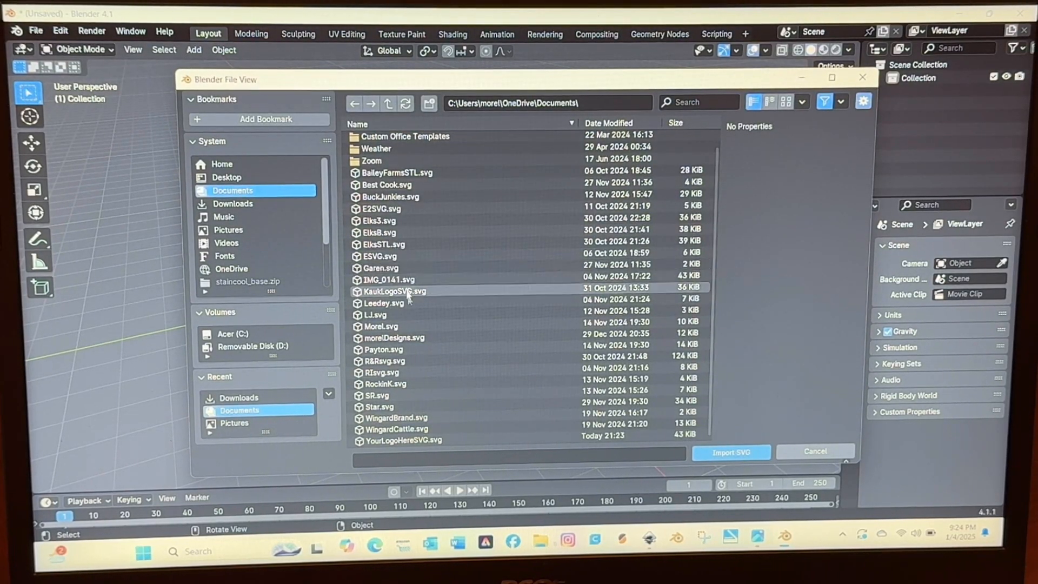
click(403, 440)
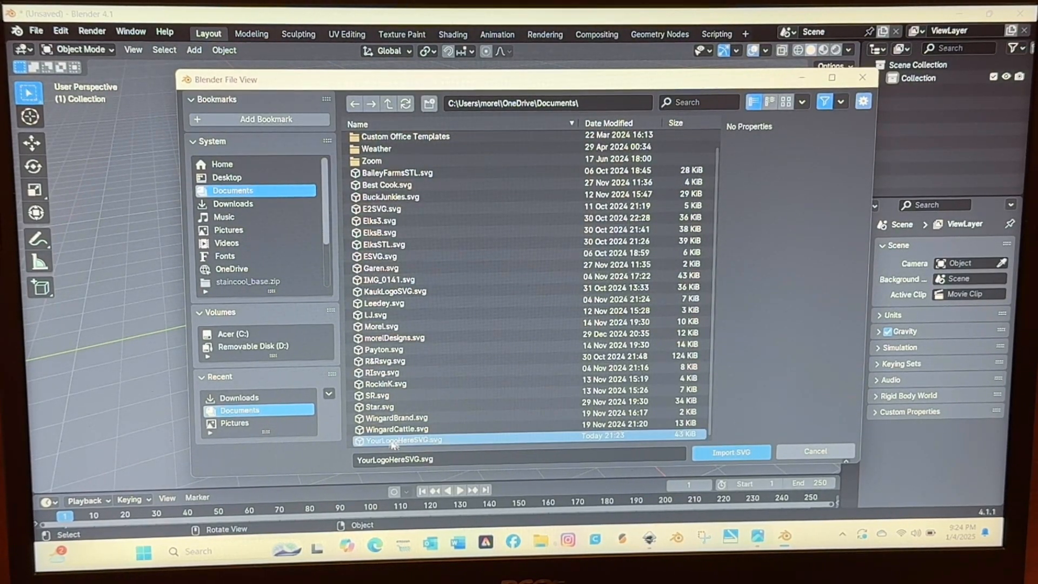
mouse_move(732, 452)
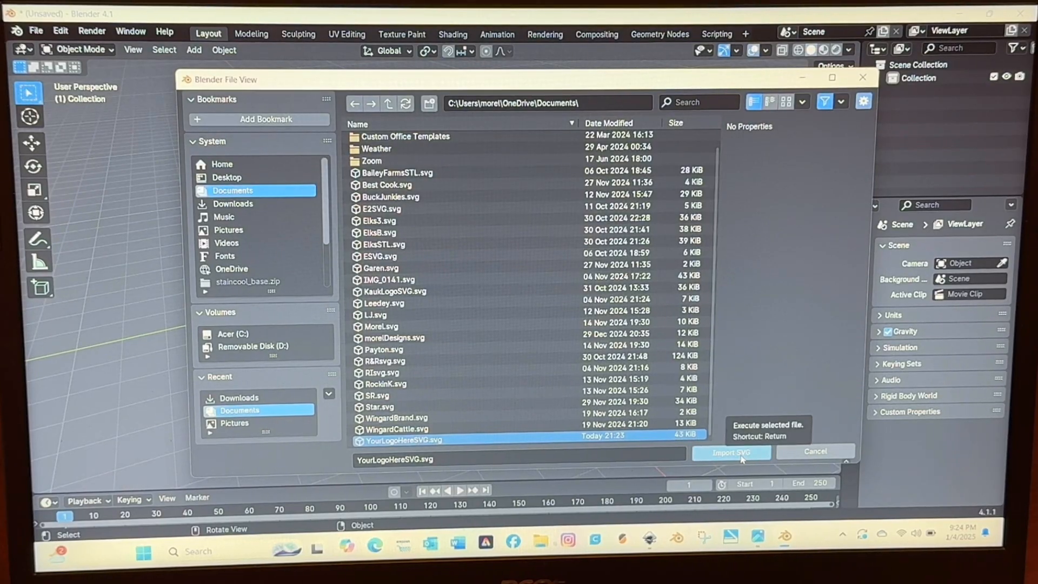
click(731, 451)
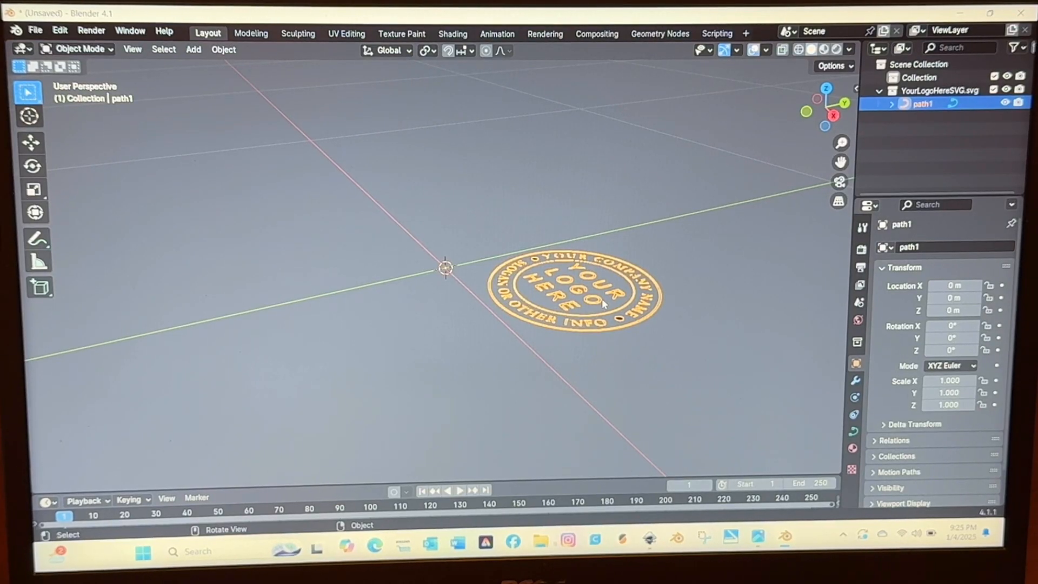
Rotate the logo 90 degrees about the X axis so it stands upright.
key(r)
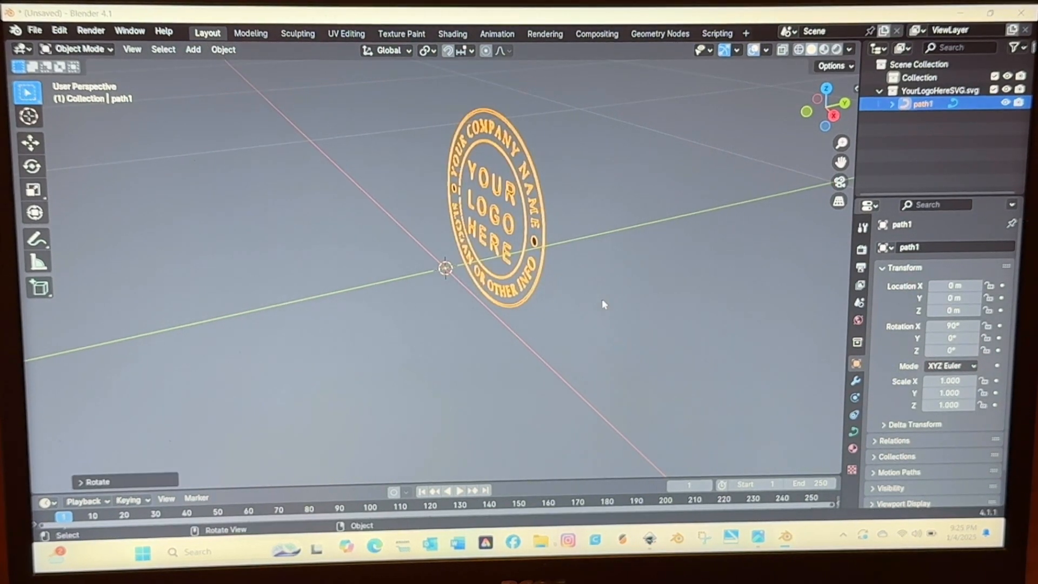
mouse_move(553, 278)
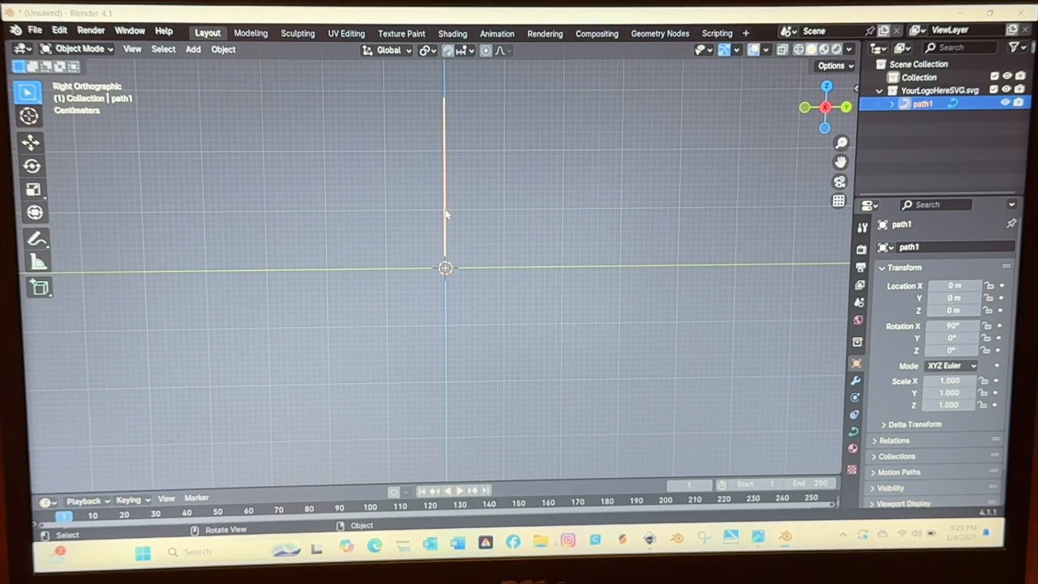
mouse_move(452, 209)
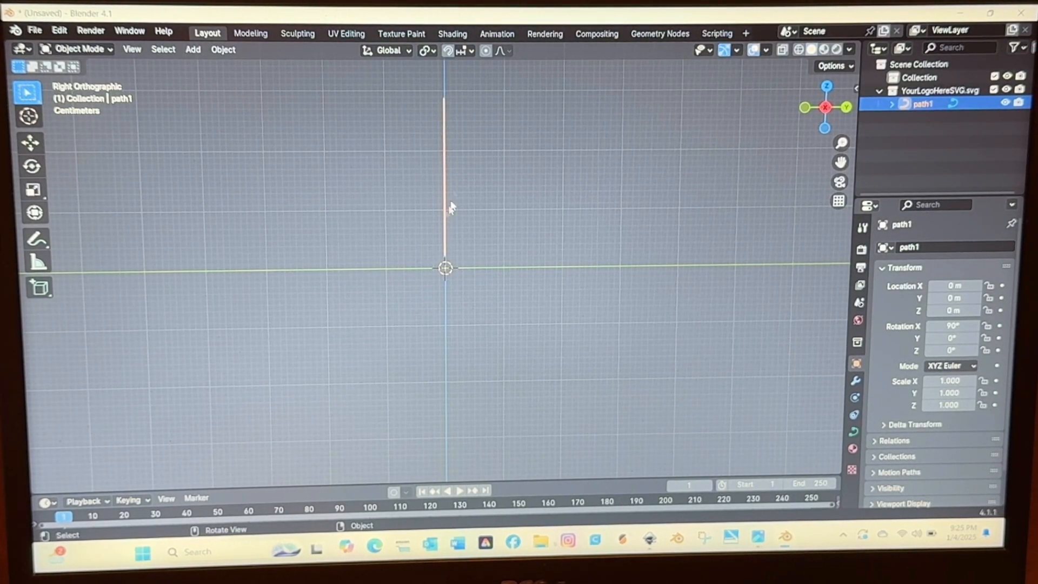
Convert the upright logo from a curve object into a mesh.
right_click(449, 207)
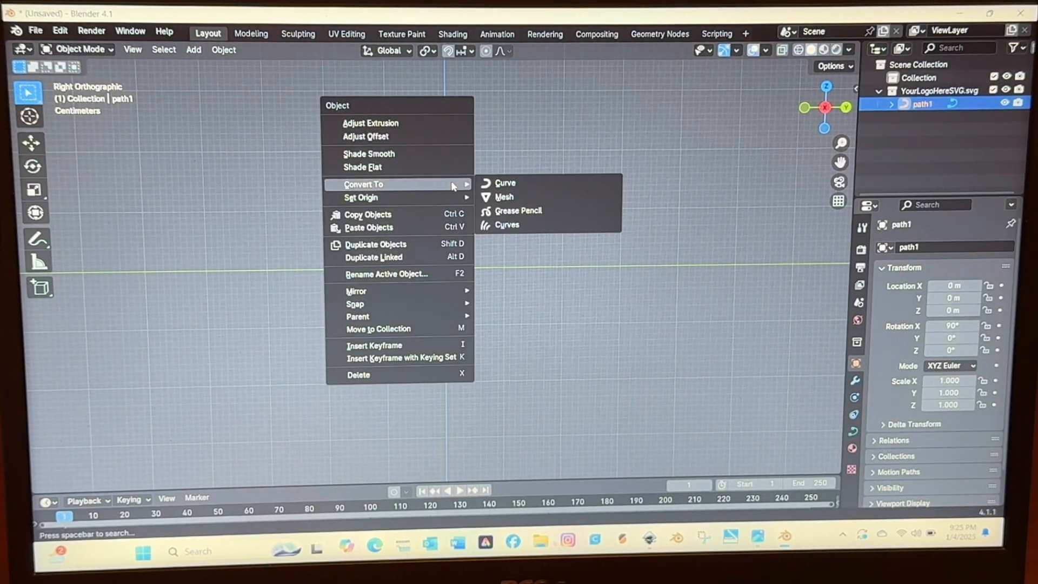
mouse_move(505, 197)
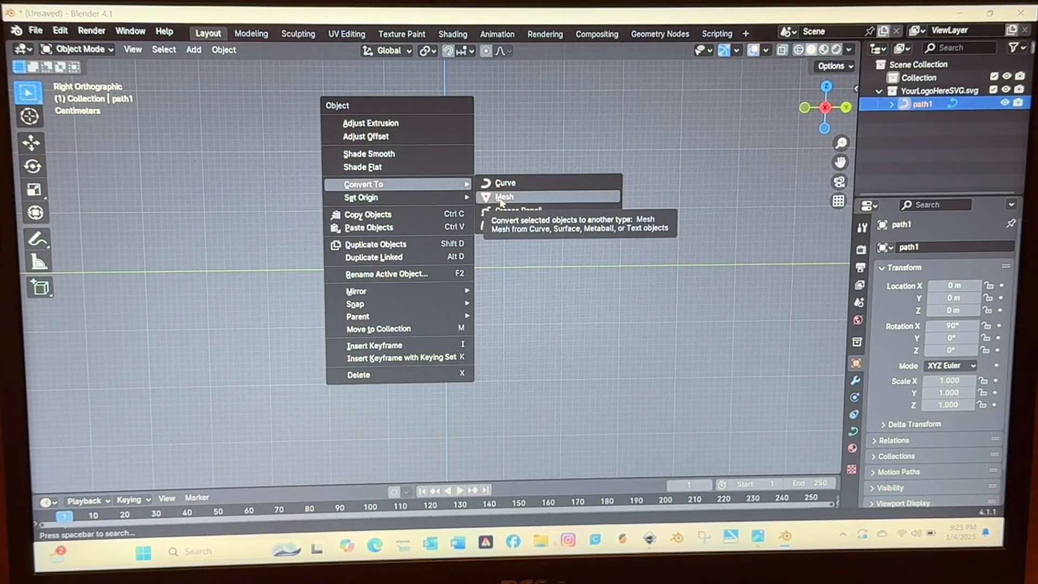
click(505, 196)
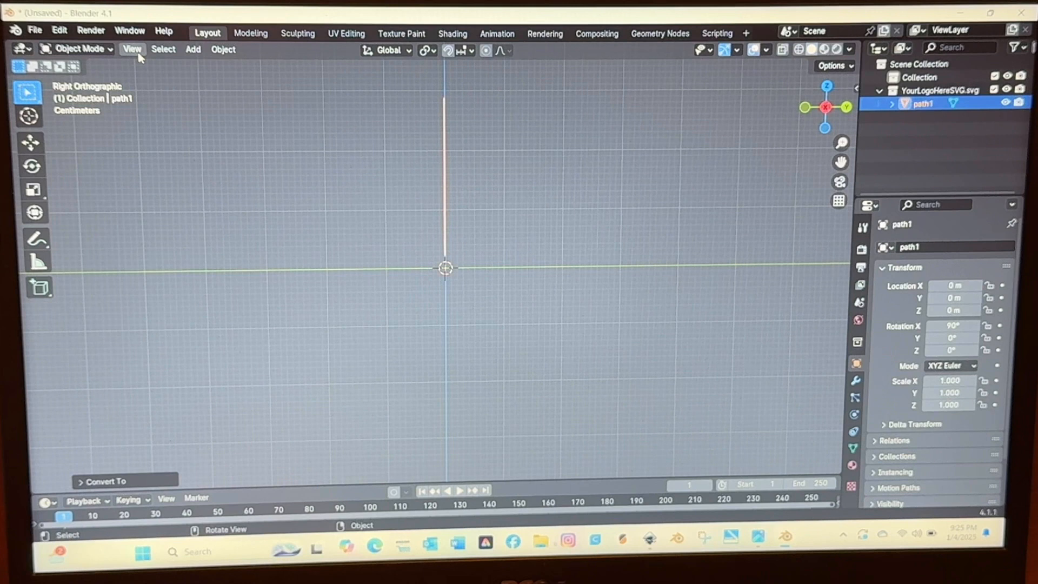
Extrude all of the logo mesh in Edit Mode, then reset its X rotation to 0.
click(74, 48)
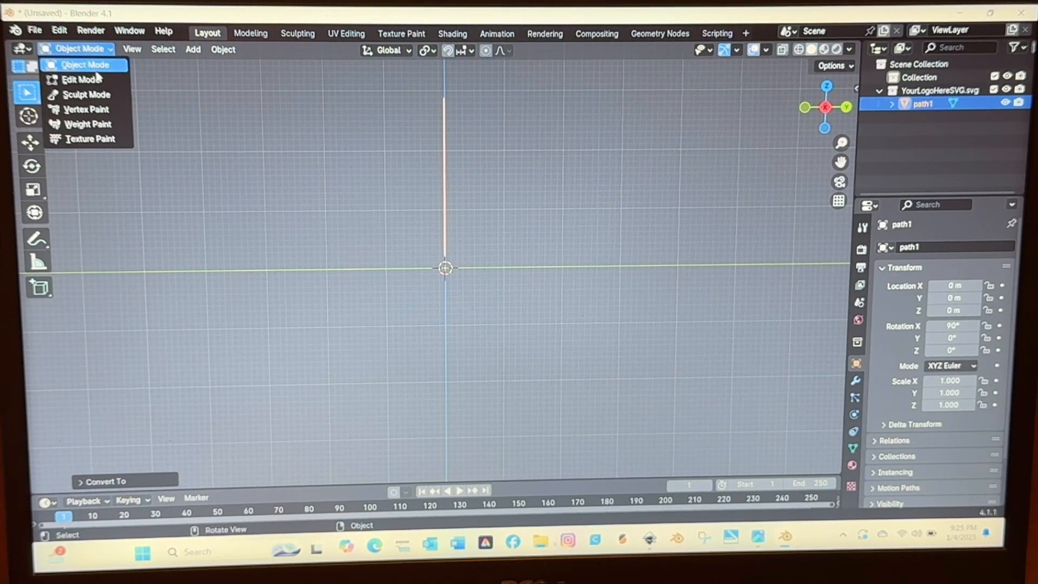
click(79, 79)
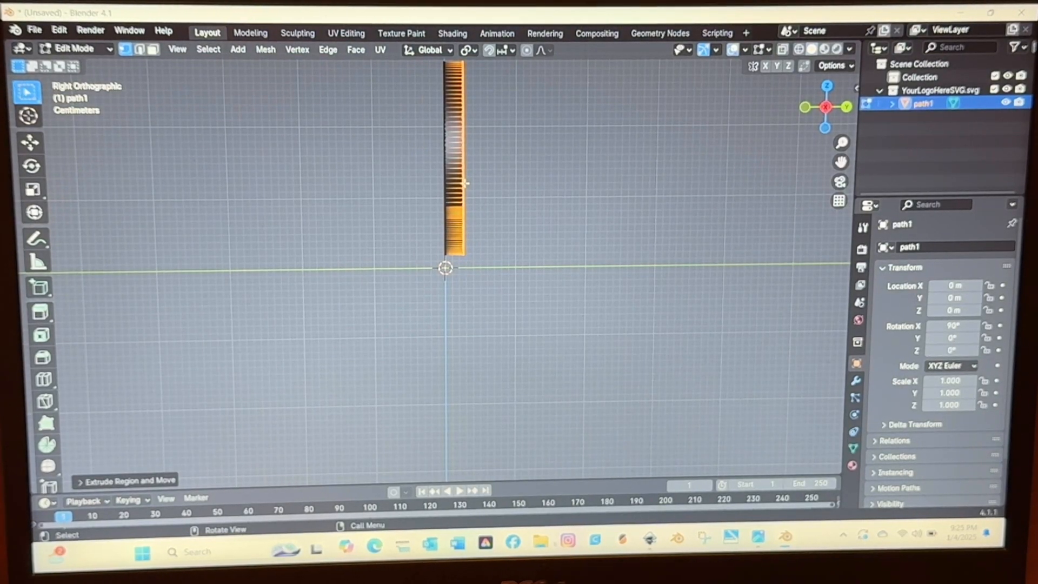
click(75, 48)
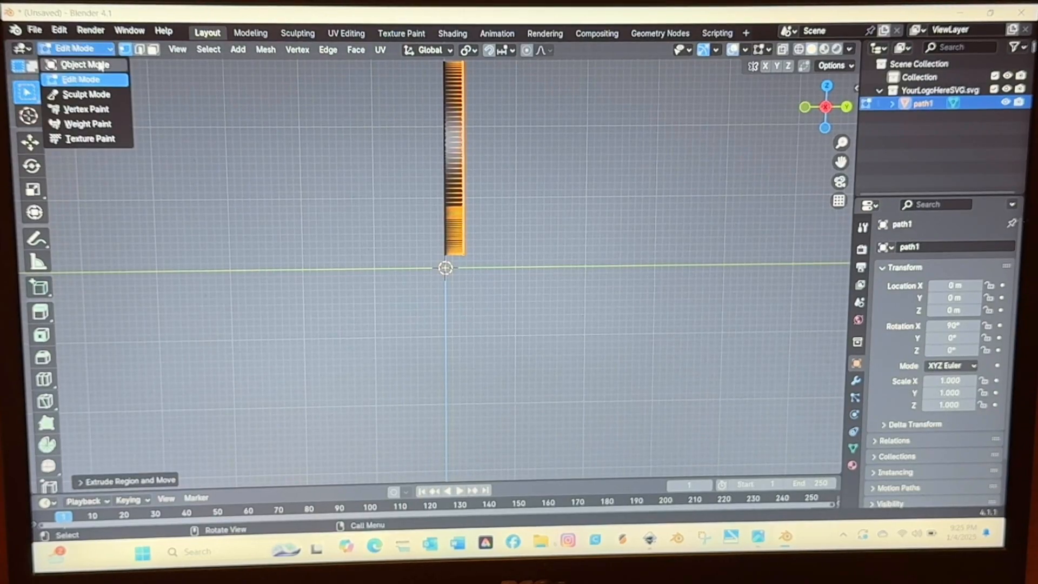
click(81, 64)
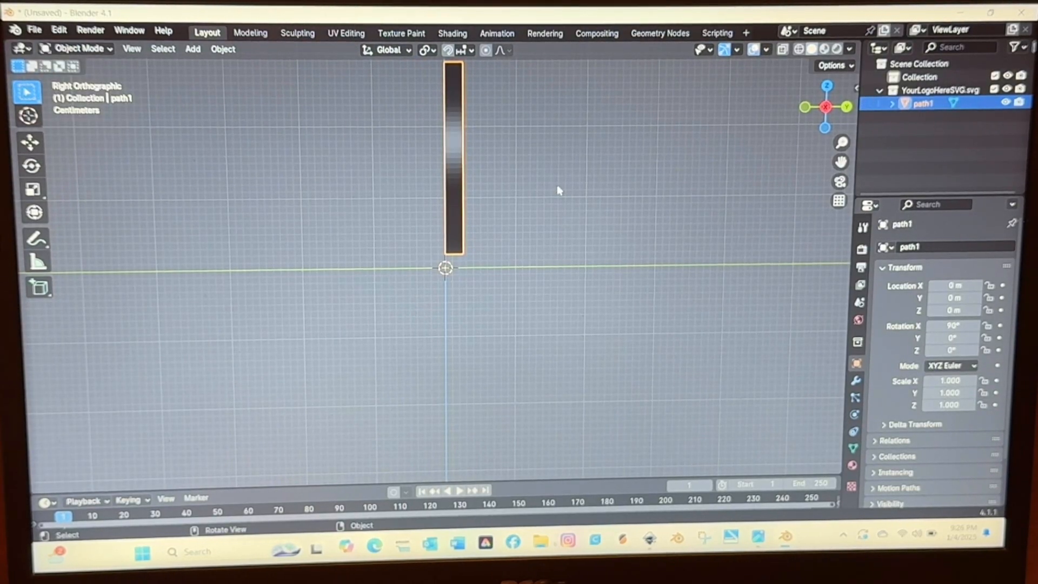
key(r)
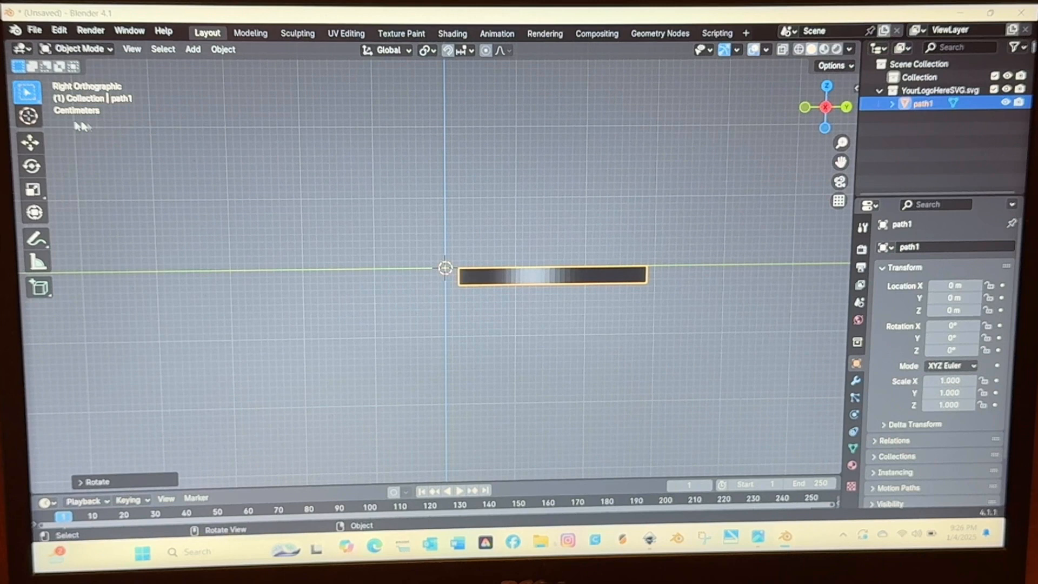
Raise the flattened logo slightly on Z with the Move tool.
click(30, 141)
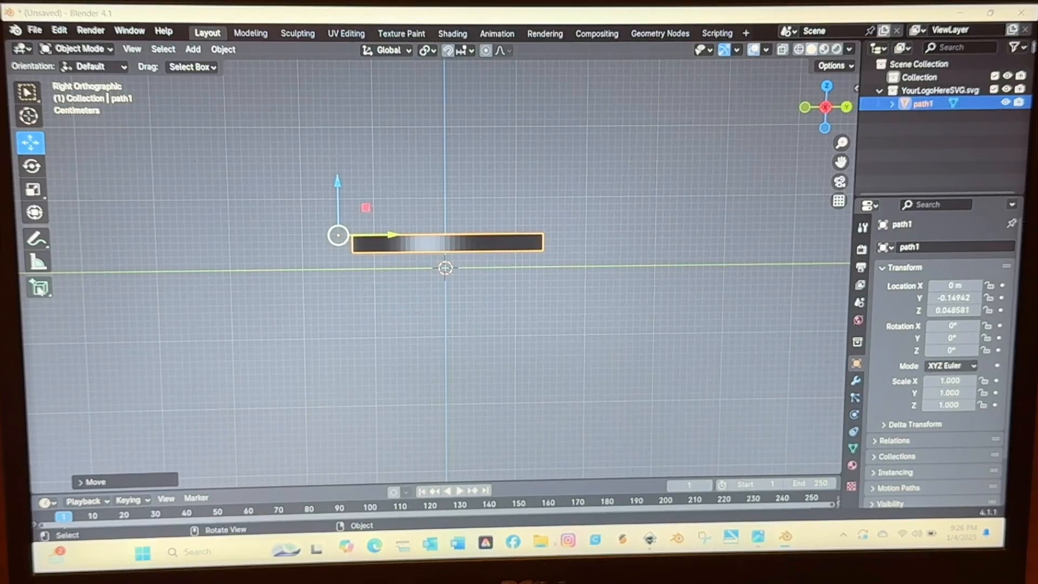
mouse_move(39, 288)
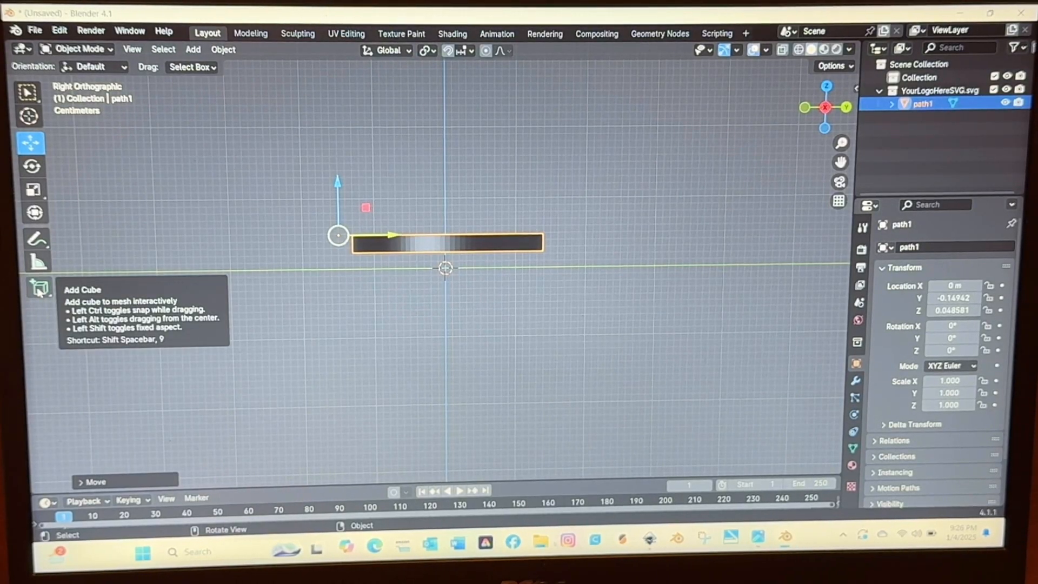
click(39, 288)
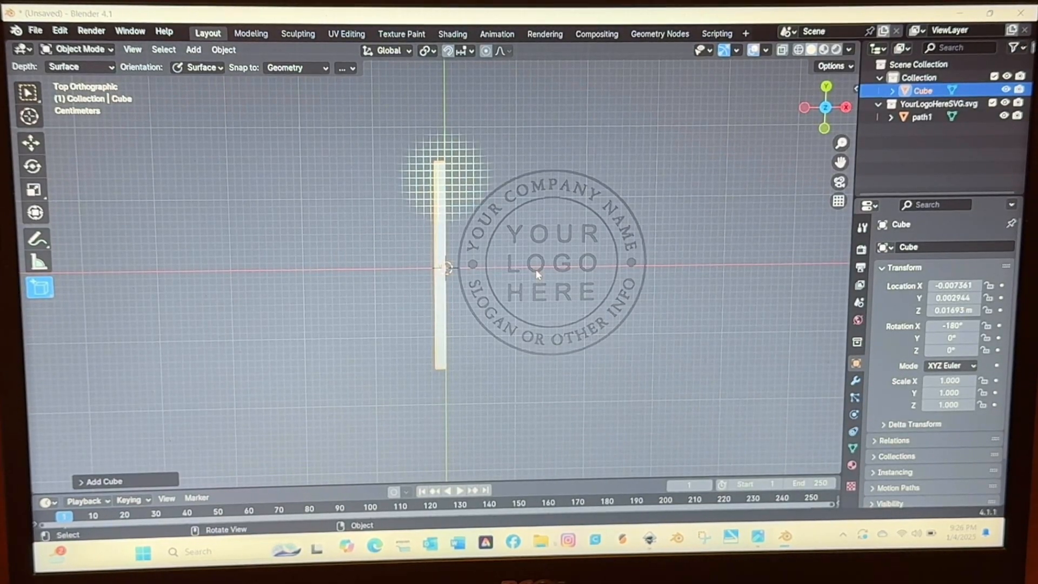
Stretch the new cube into a wide flat plate and centre it beneath the logo.
key(s)
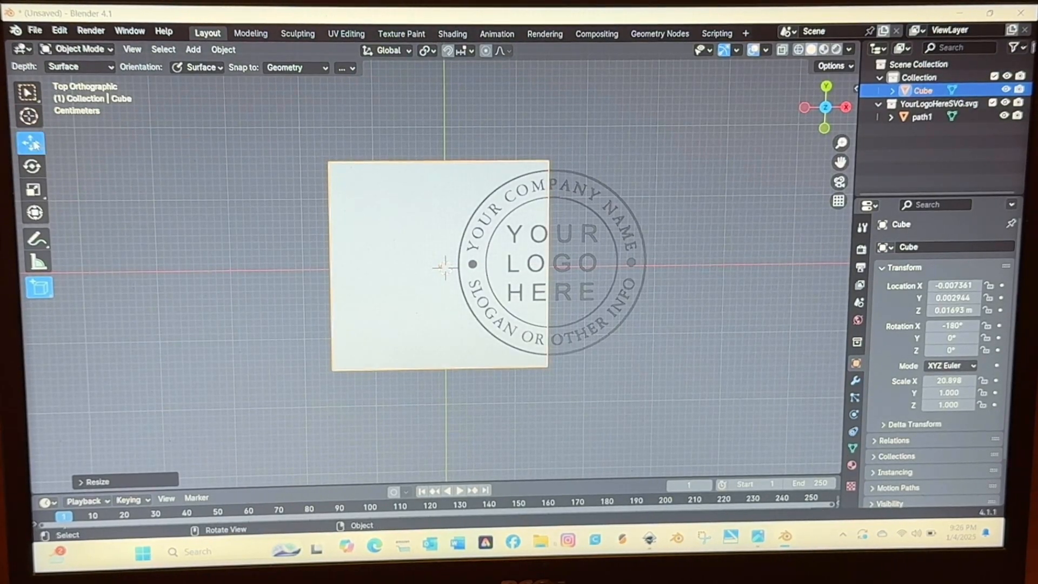
drag(437, 265, 539, 259)
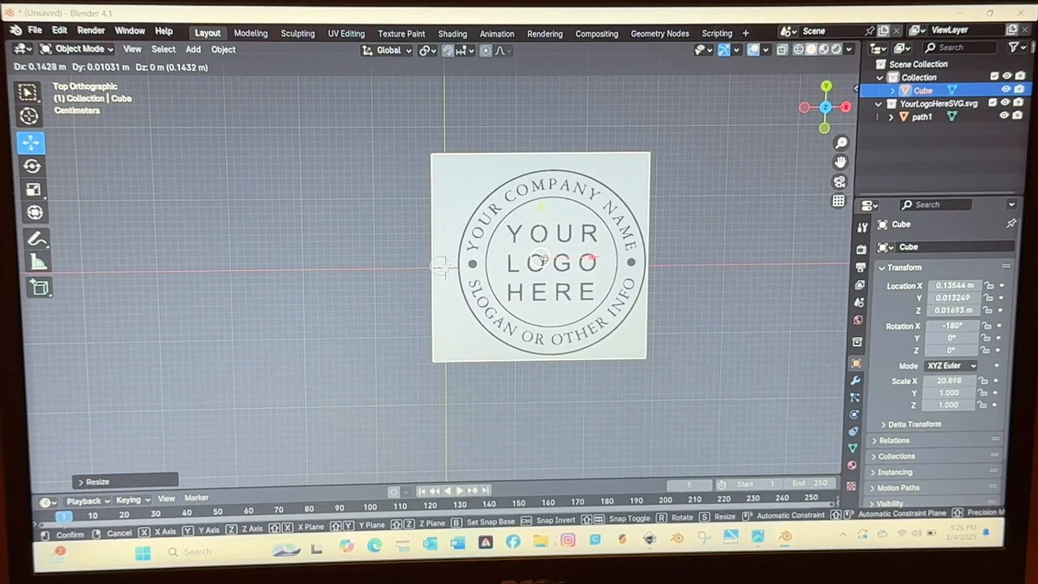
drag(540, 261, 554, 263)
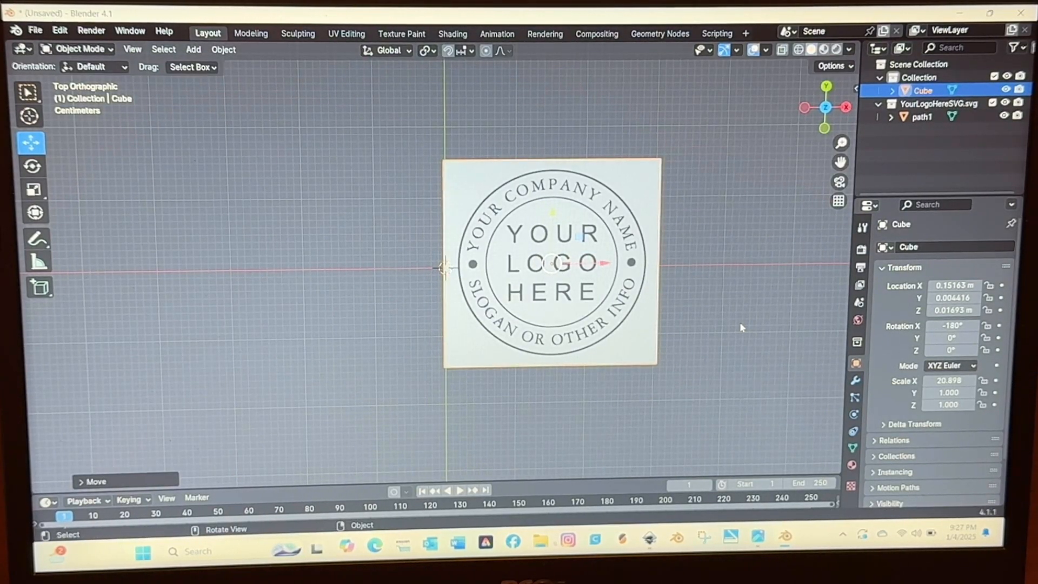
mouse_move(712, 289)
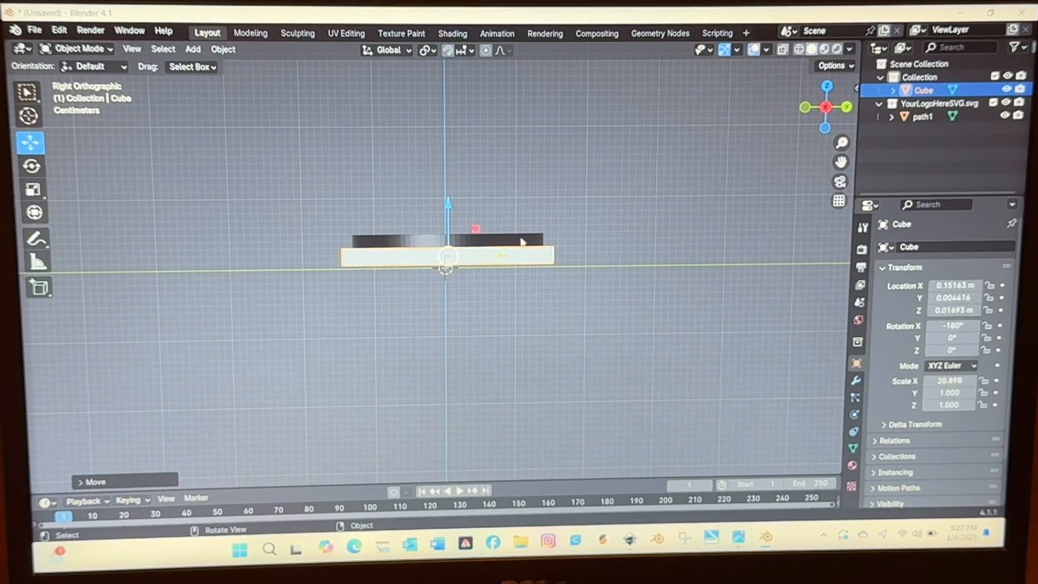
click(922, 117)
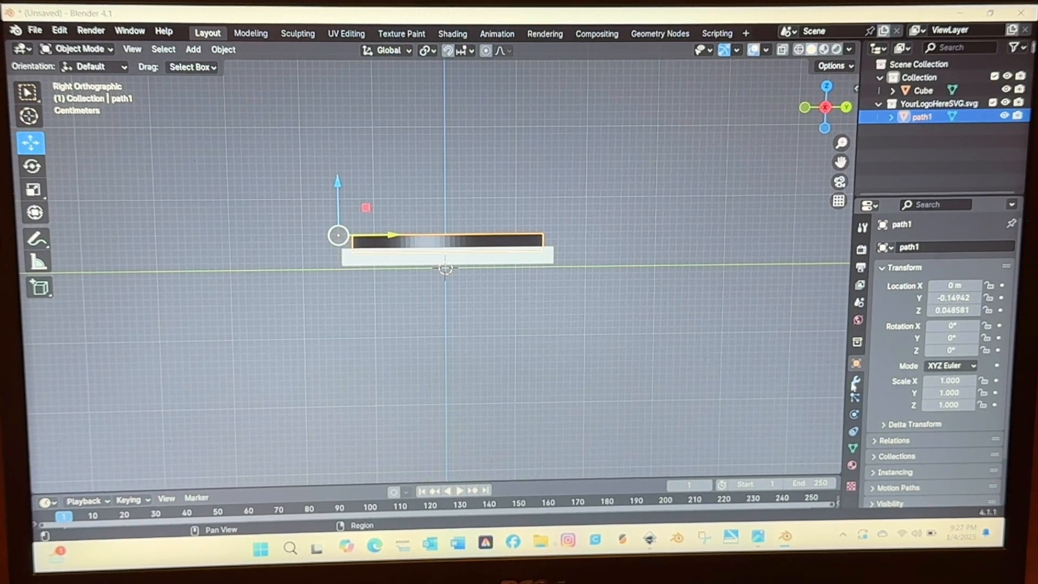
Add a Boolean modifier to path1 set to Union with Cube as its object.
click(853, 382)
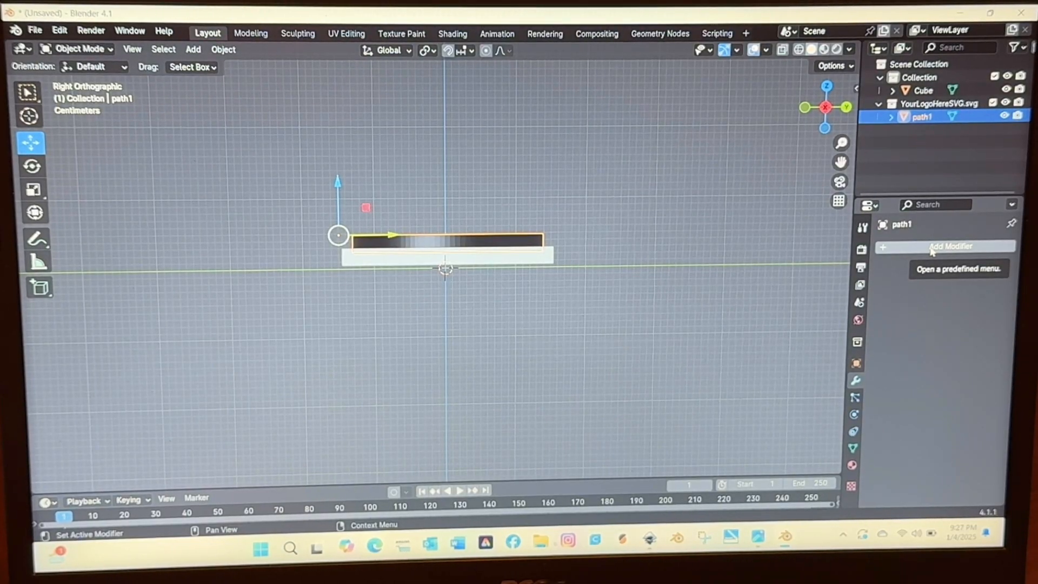
click(951, 247)
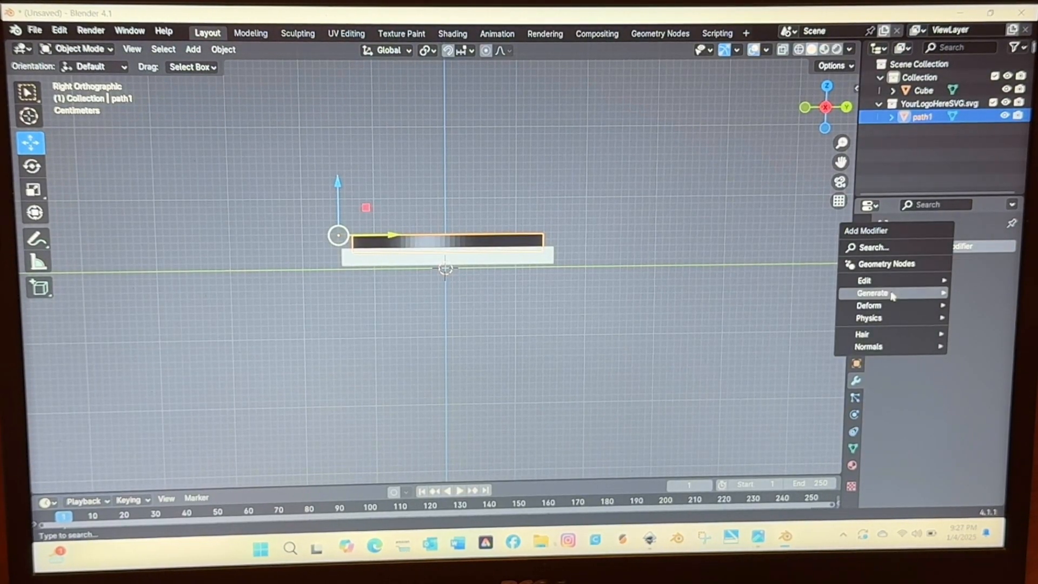
click(871, 293)
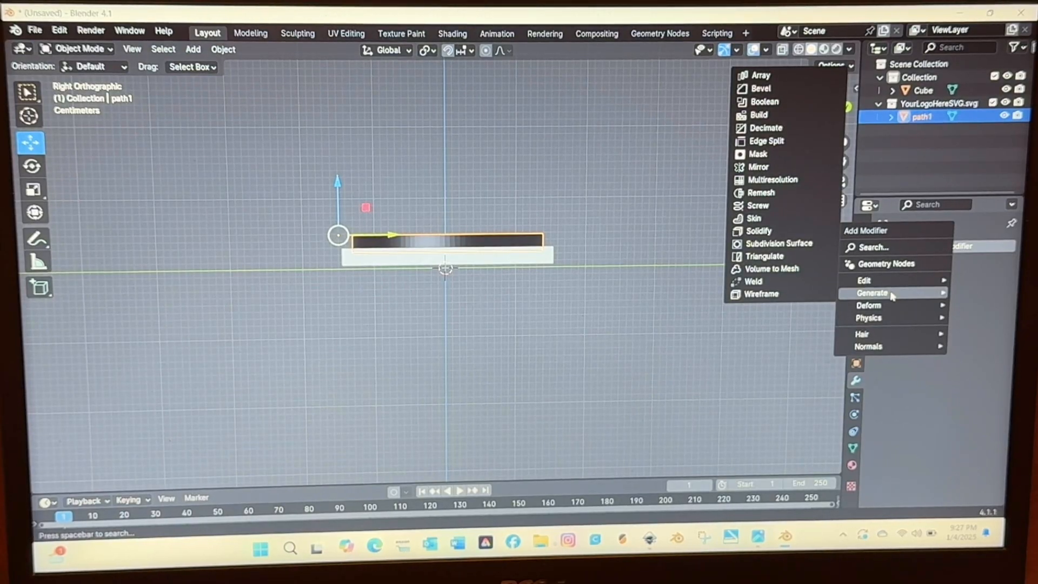
click(763, 101)
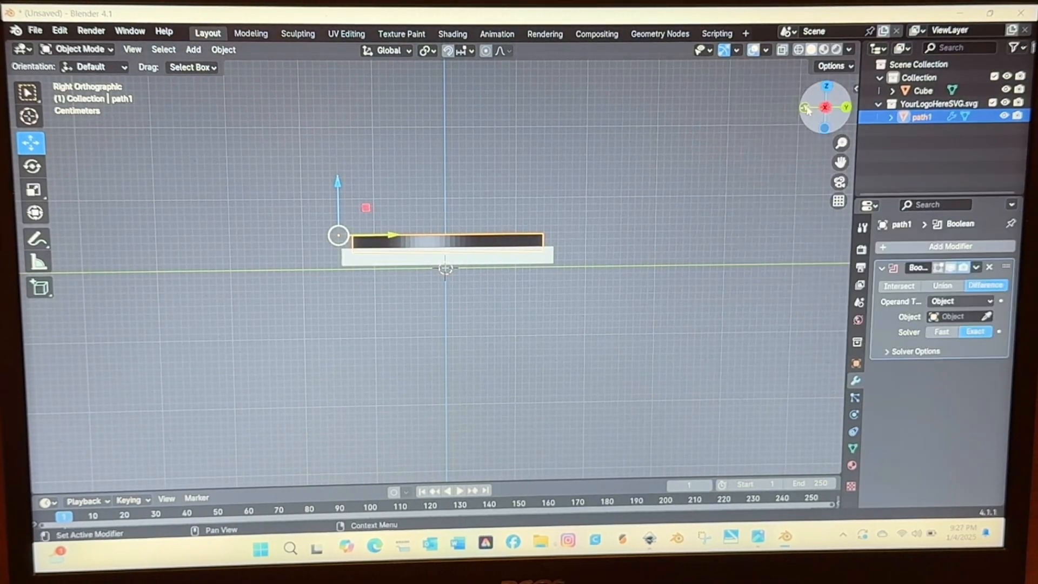
click(941, 286)
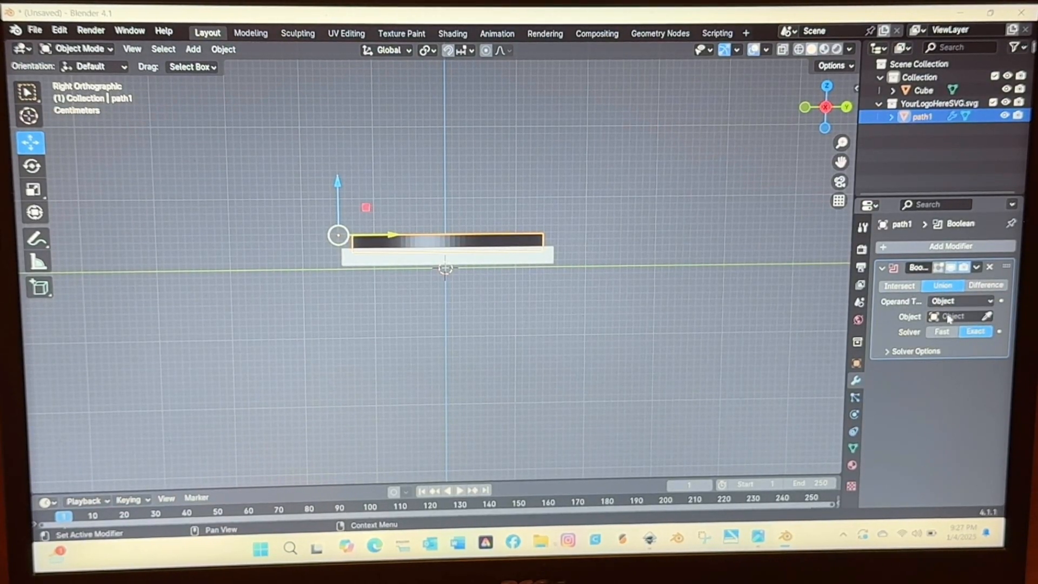
click(960, 316)
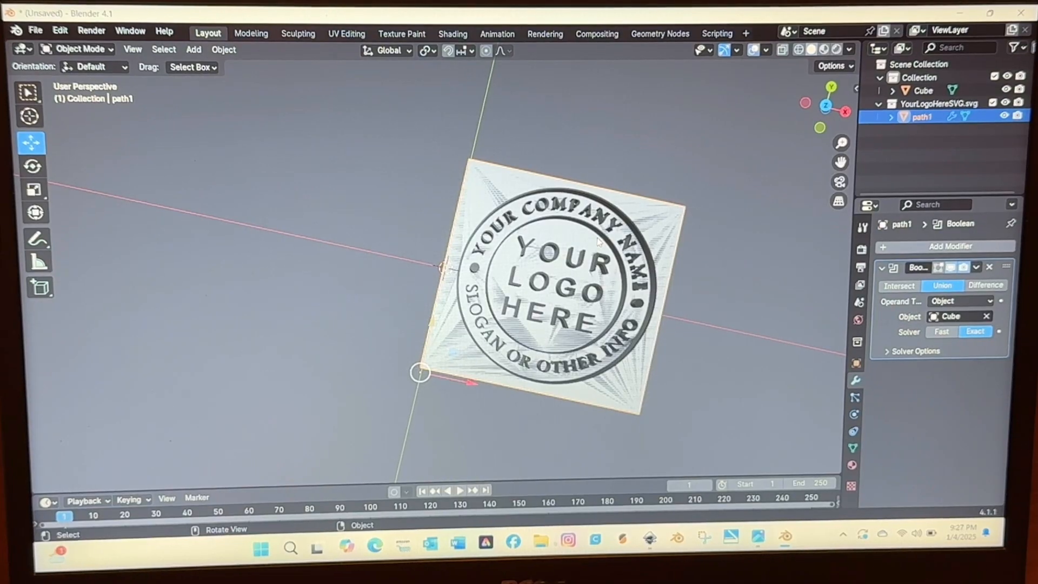
Save the project as YourLogoHere1.blend in Downloads.
click(35, 30)
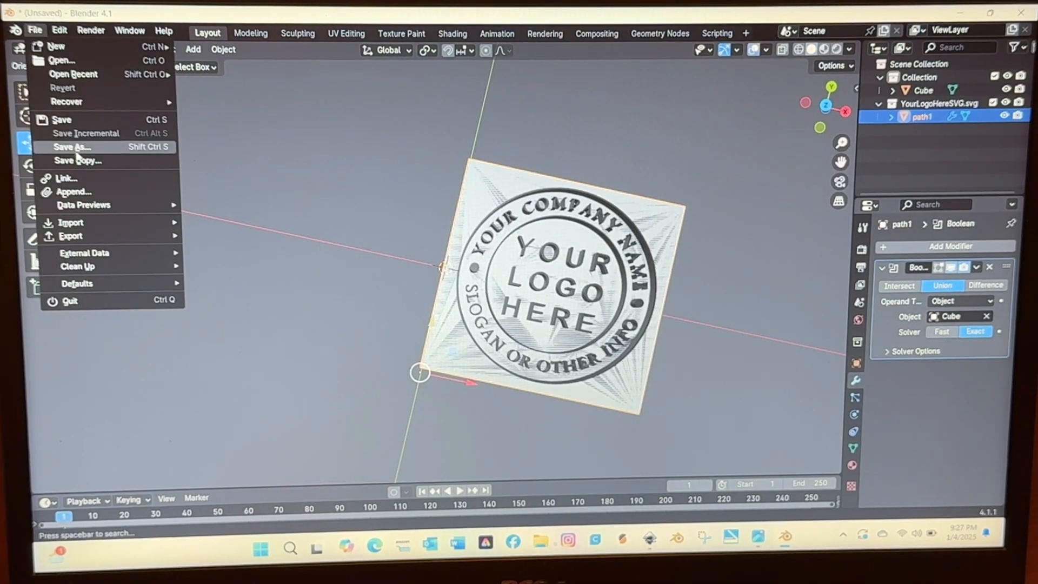
click(72, 146)
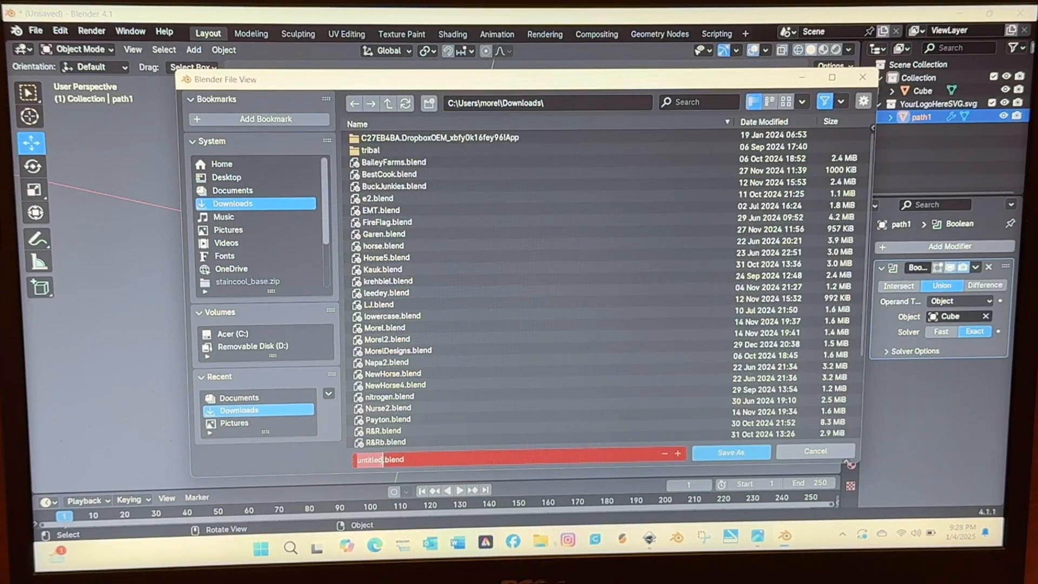
text(YourLogoHere1)
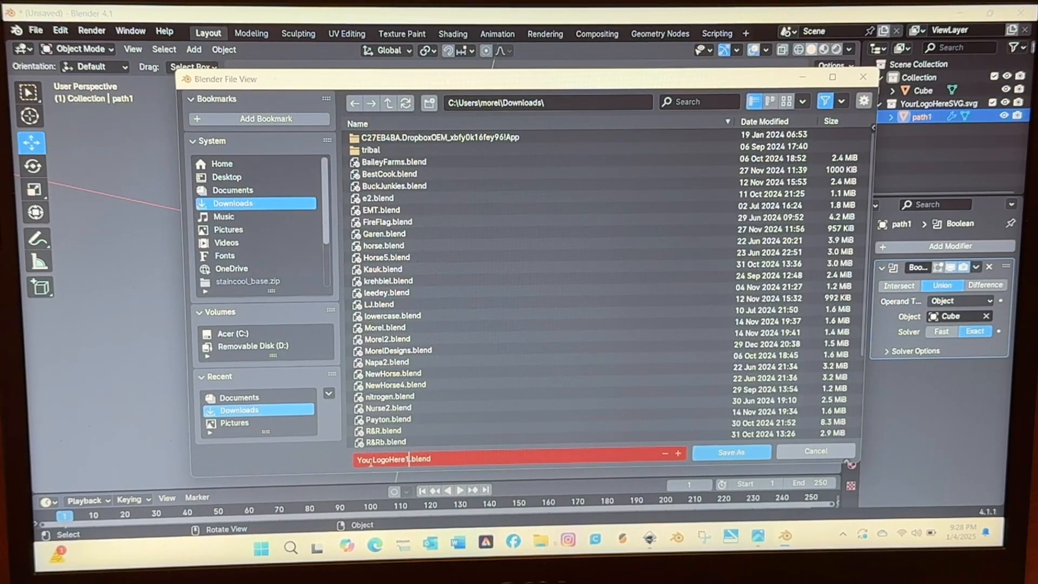
click(730, 452)
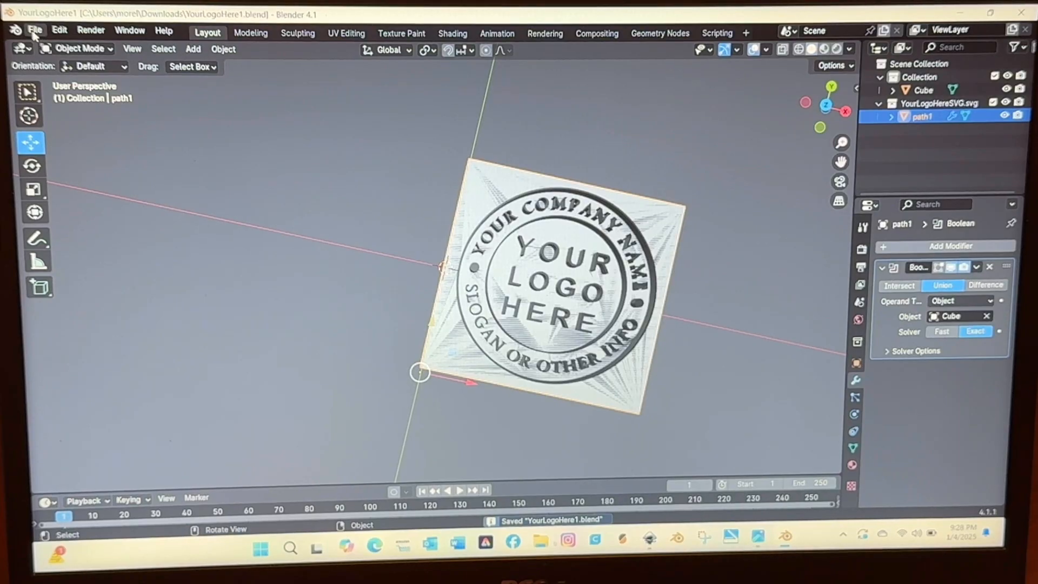
Export the joined model as YourLogoHere1.stl.
click(34, 30)
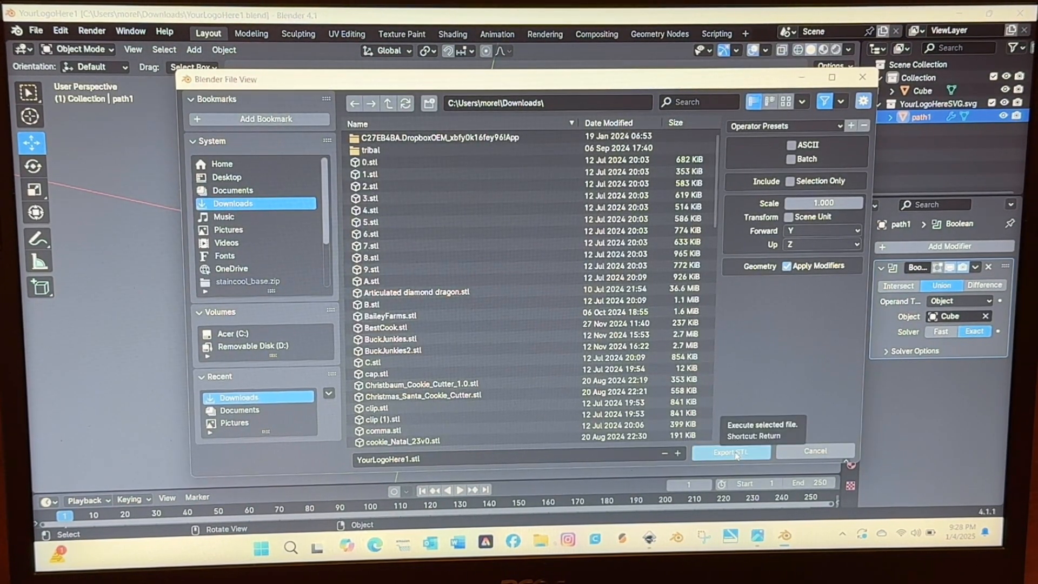
click(729, 450)
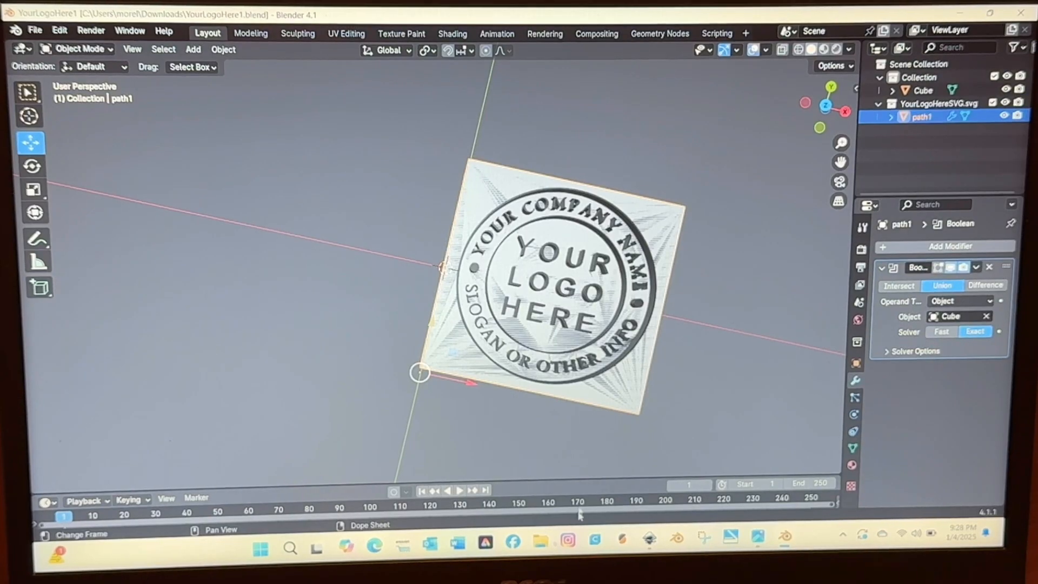
mouse_move(595, 537)
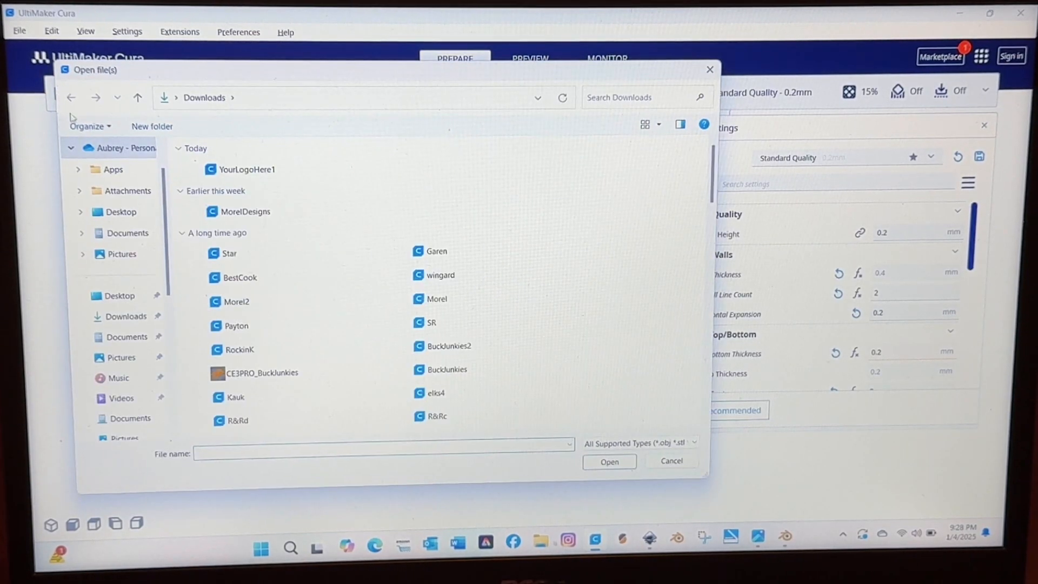
Load YourLogoHere1 onto the build plate and select it.
click(245, 169)
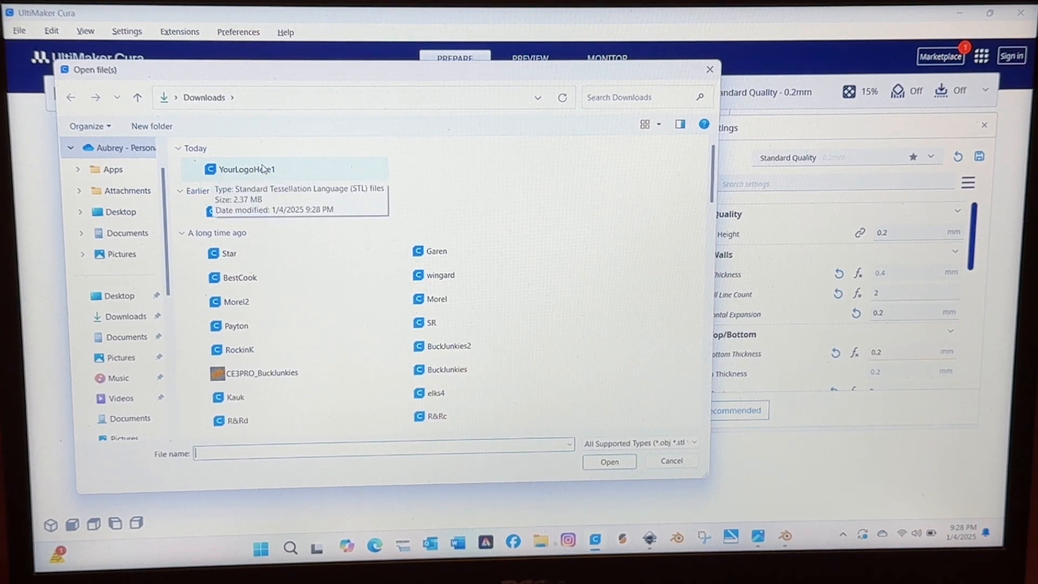
click(608, 461)
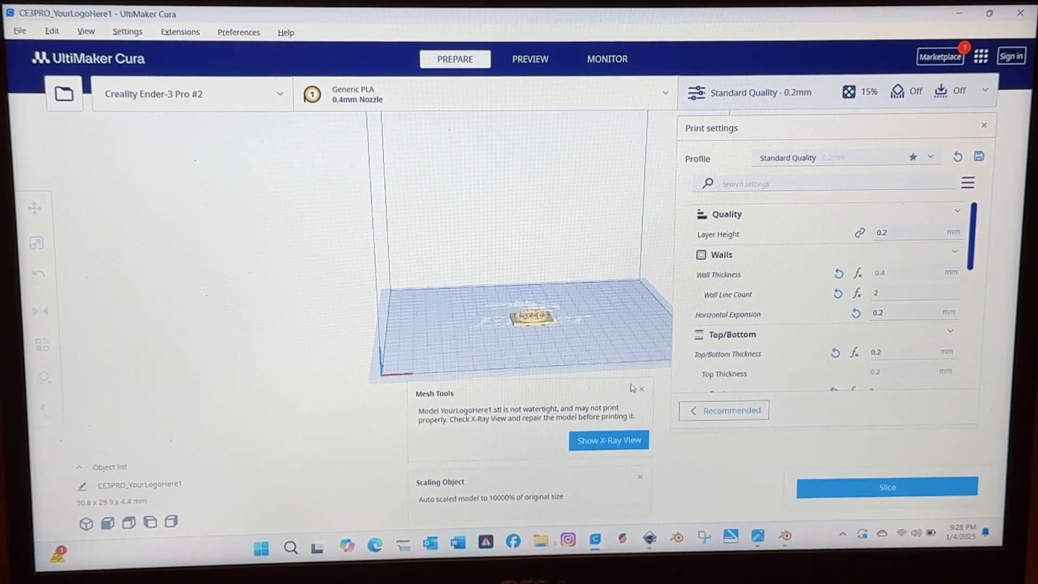
click(607, 440)
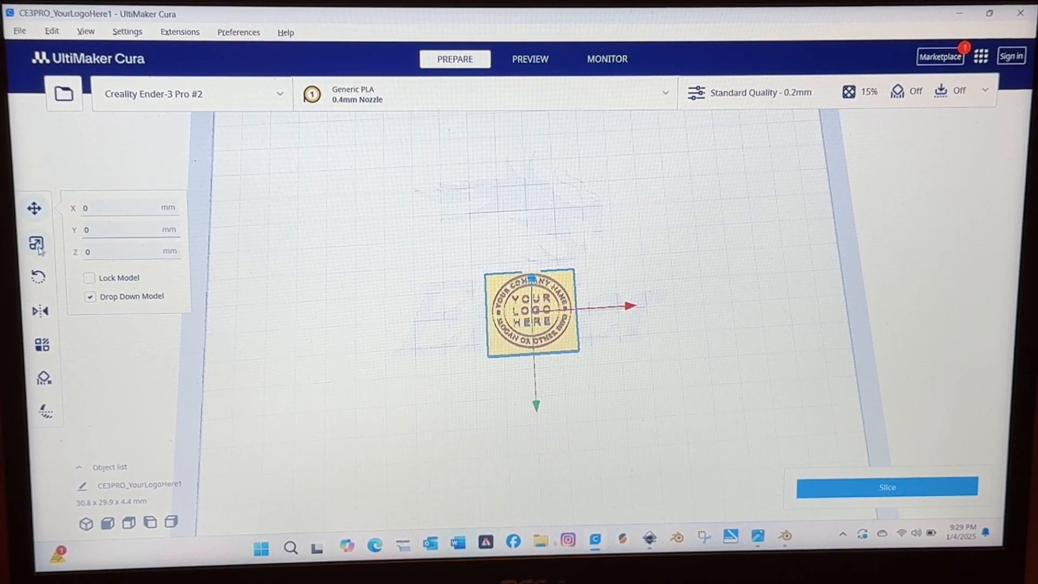
Scale the model so its X width is 75 mm.
click(34, 243)
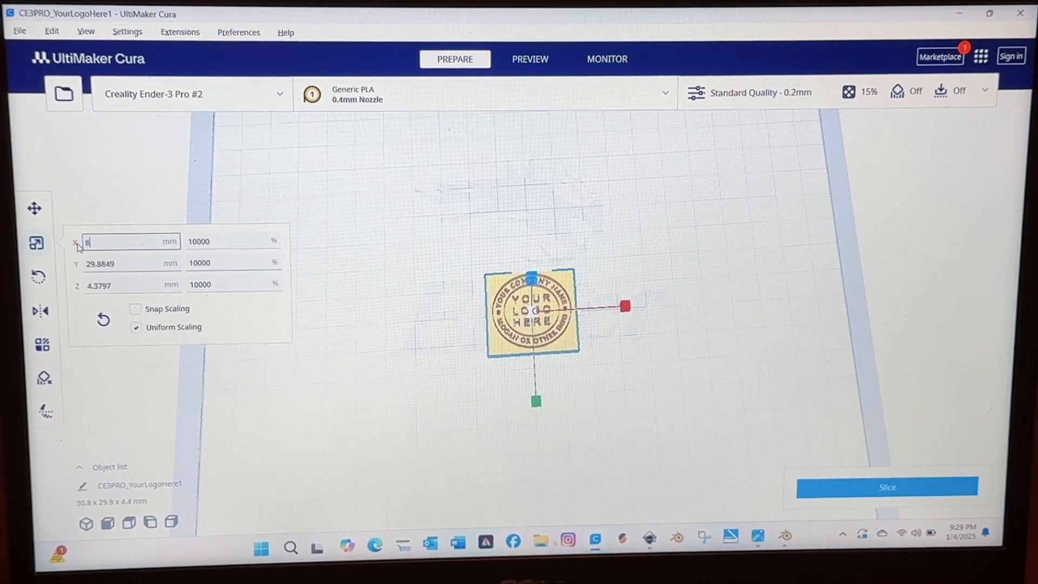
text(80)
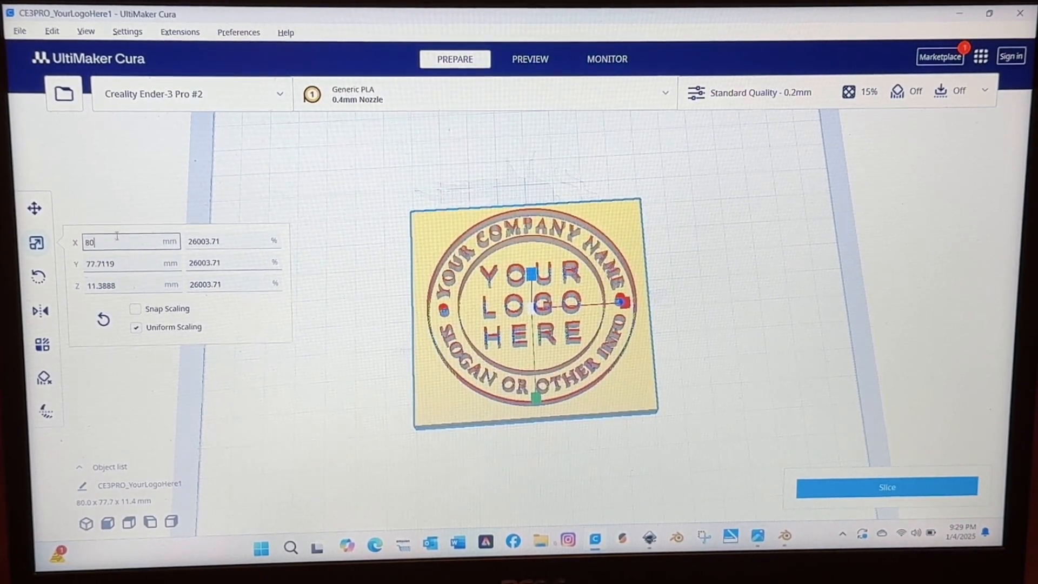
key(backspace)
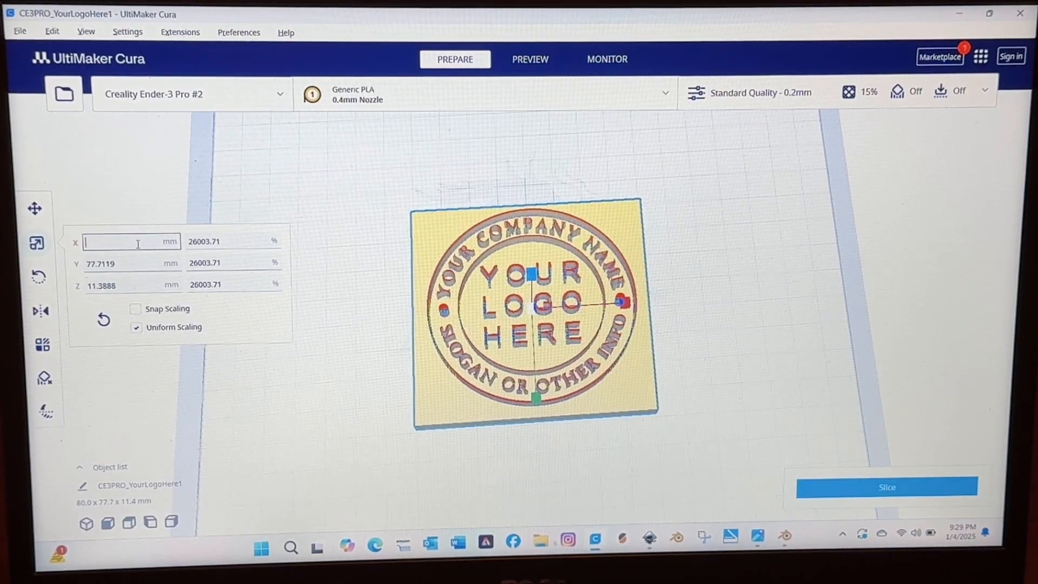
text(75)
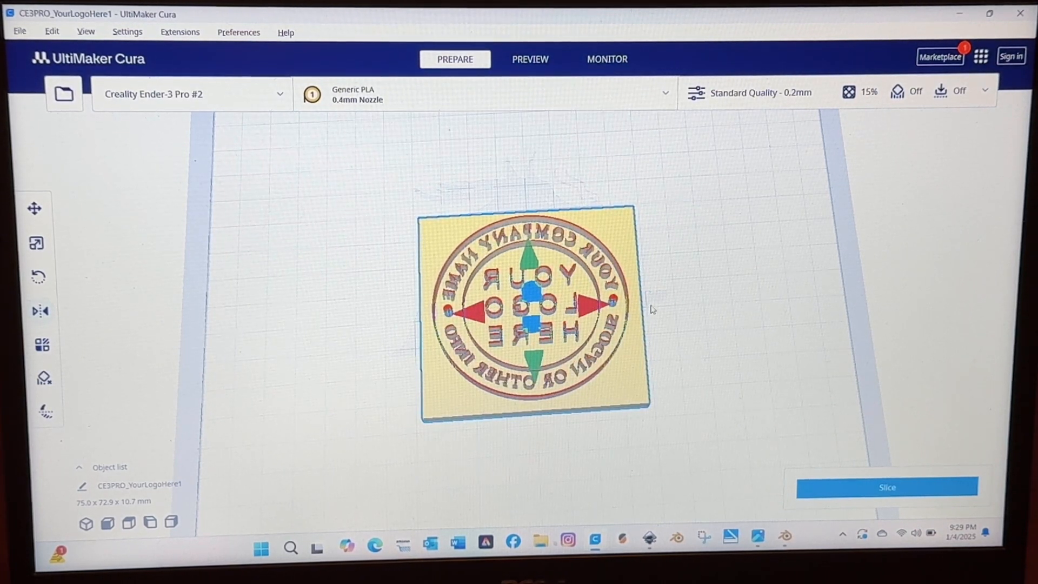
Review the print settings and slice the logo, giving 2 h 14 min and 16 g.
click(759, 92)
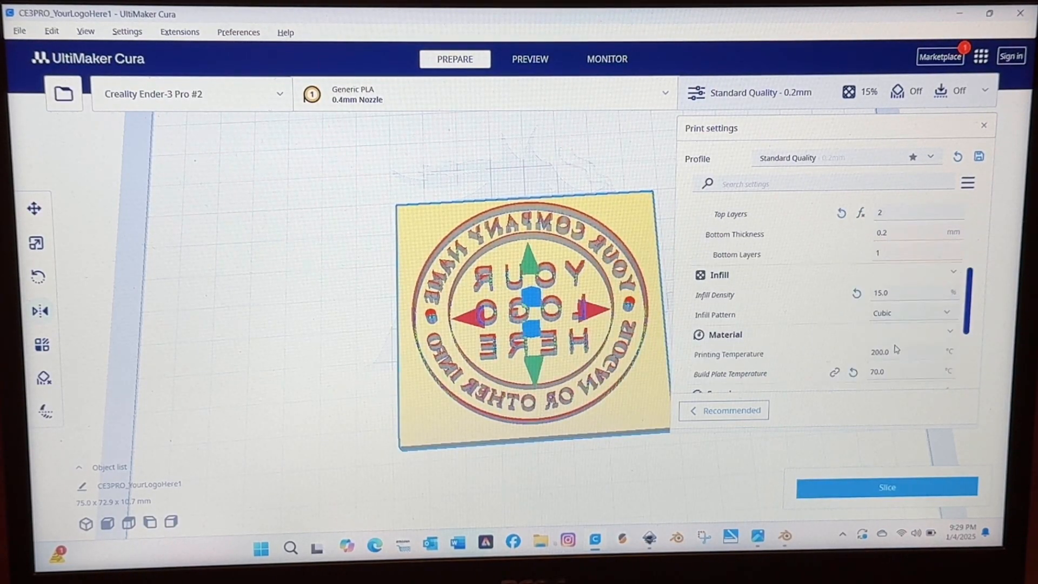
scroll(down, 3)
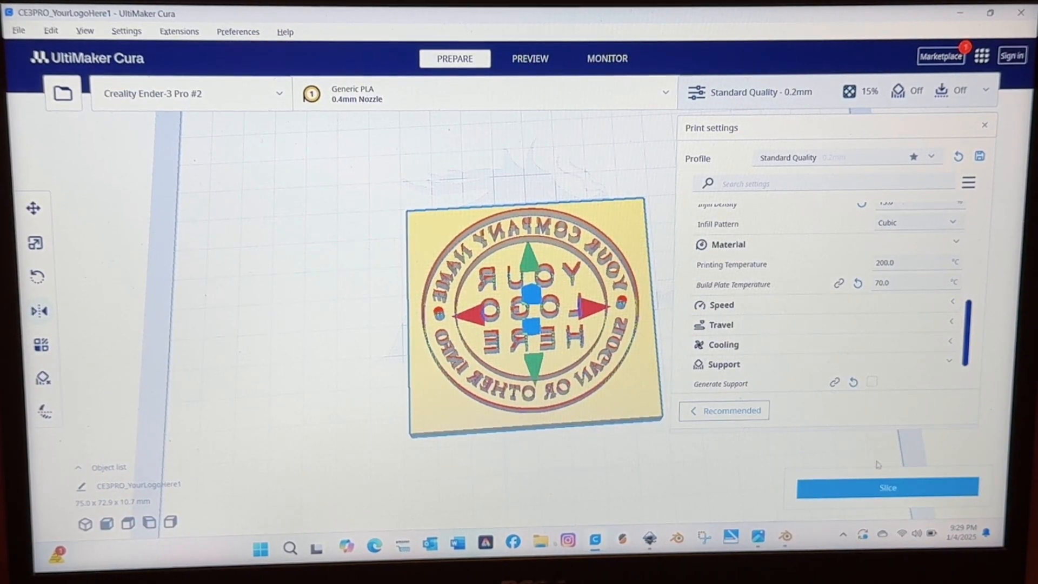
click(886, 487)
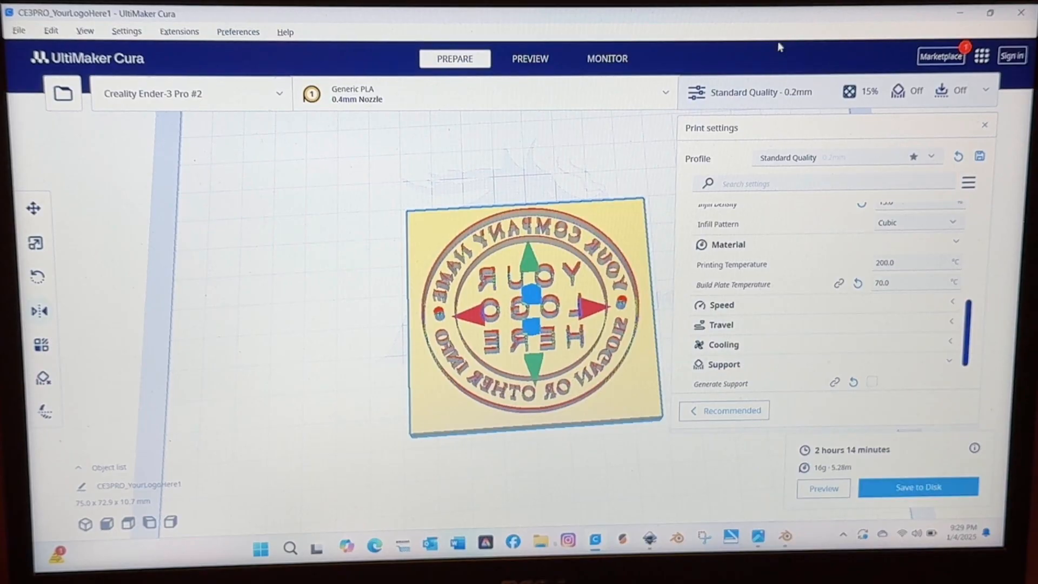
click(530, 58)
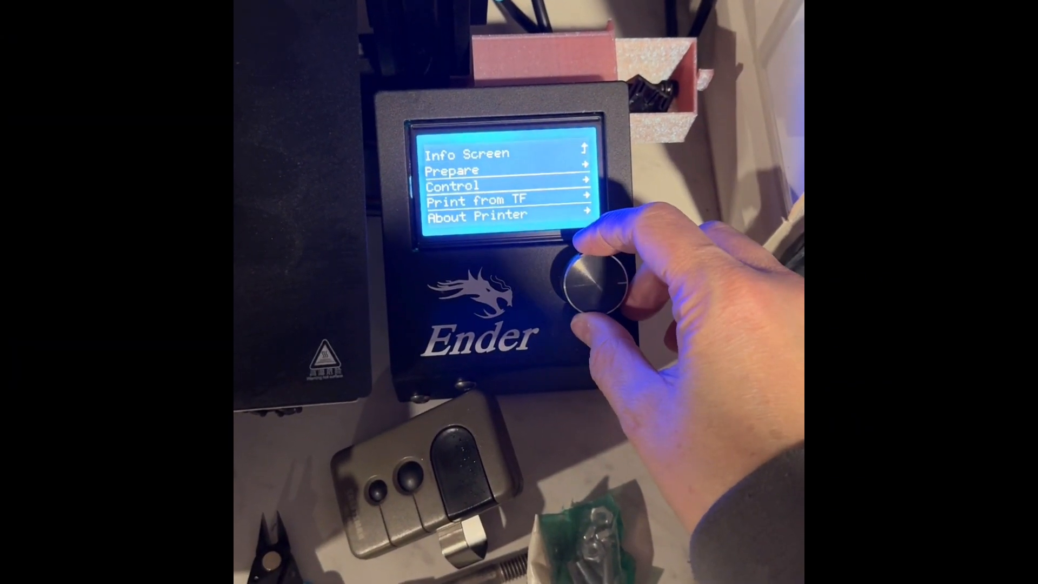
Start the CE3PRO_YourLogoHere1 print from the TF card.
click(592, 288)
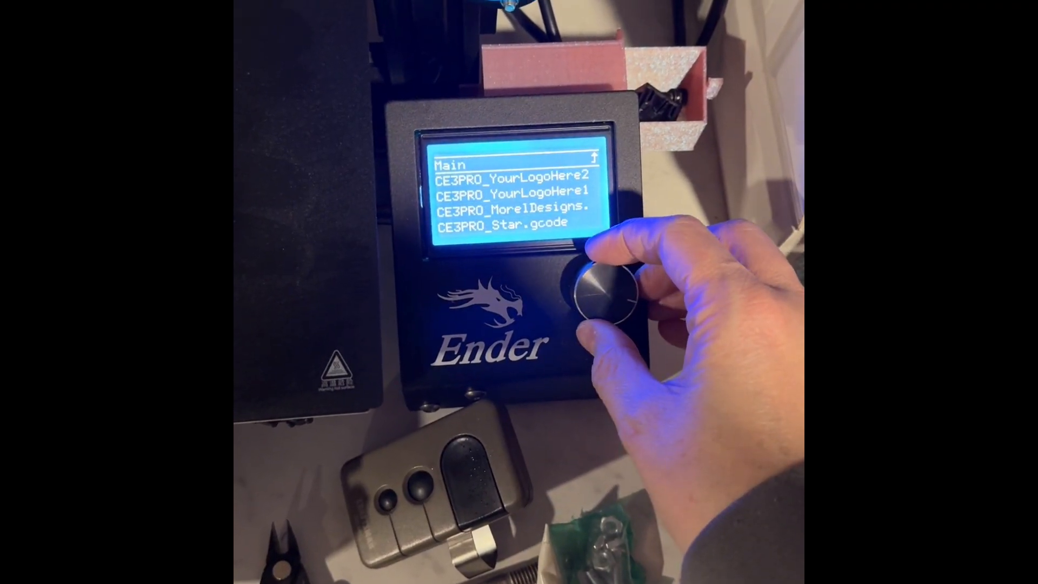
click(602, 290)
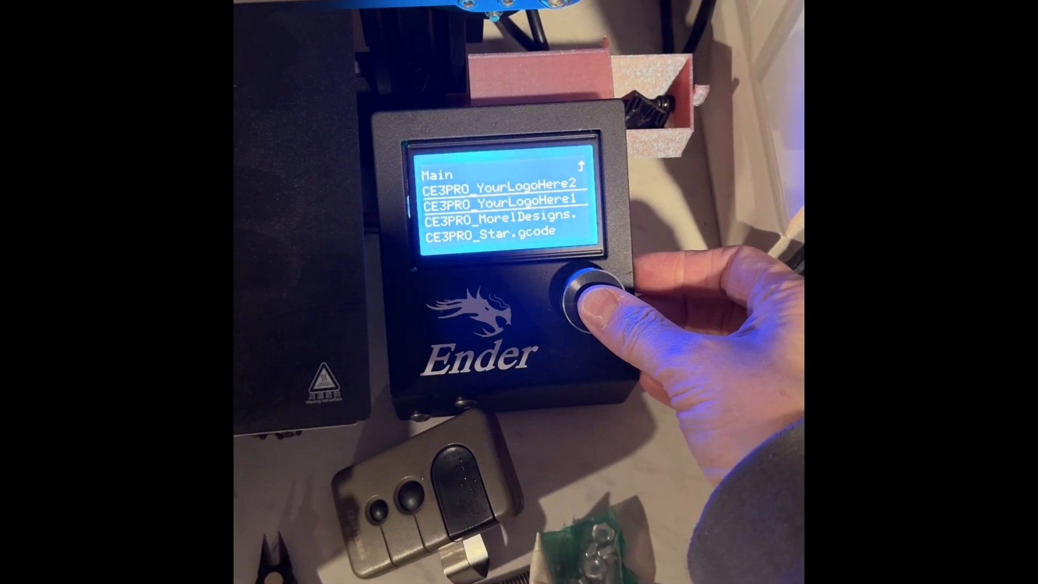
click(592, 305)
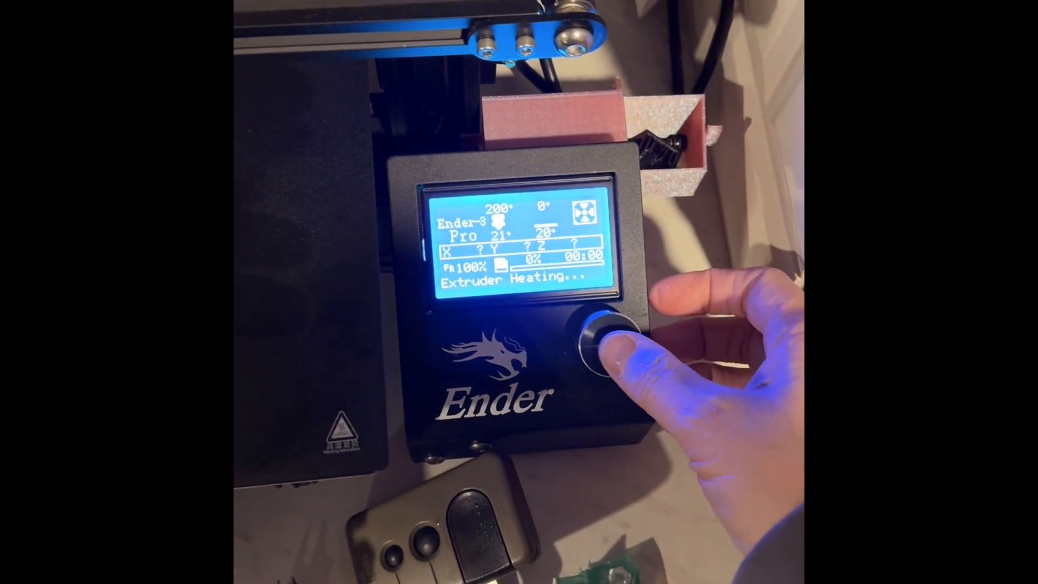